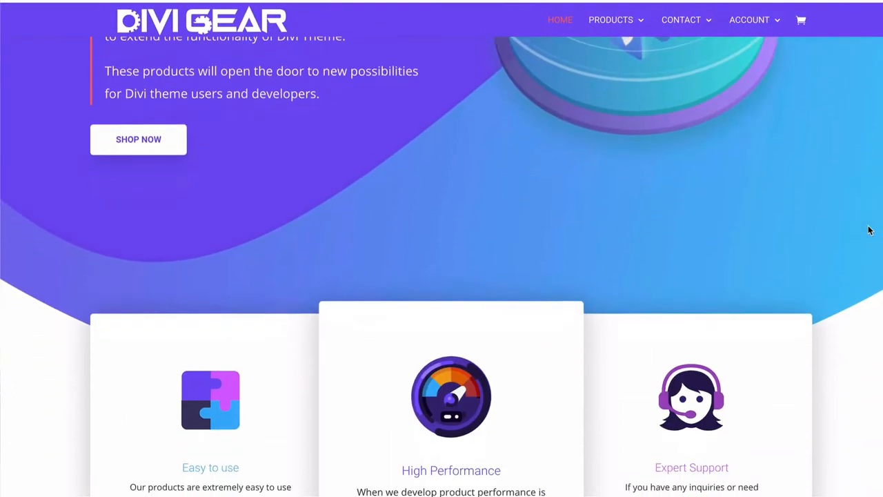
Reach the Divi Carousel Module product page and launch its live demo.
scroll(down, 3)
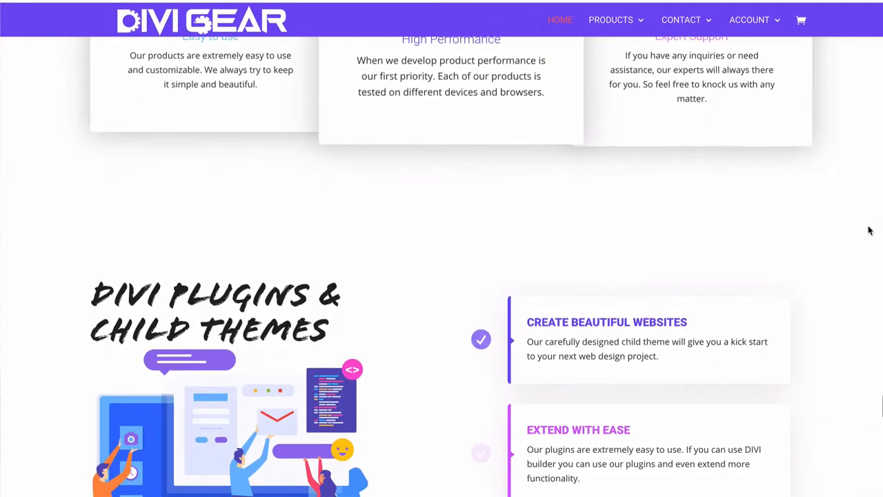
scroll(down, 3)
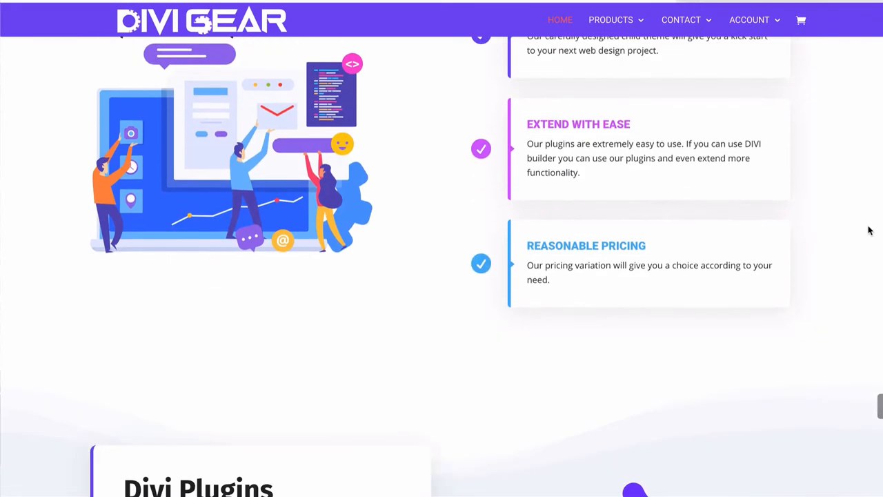
scroll(down, 3)
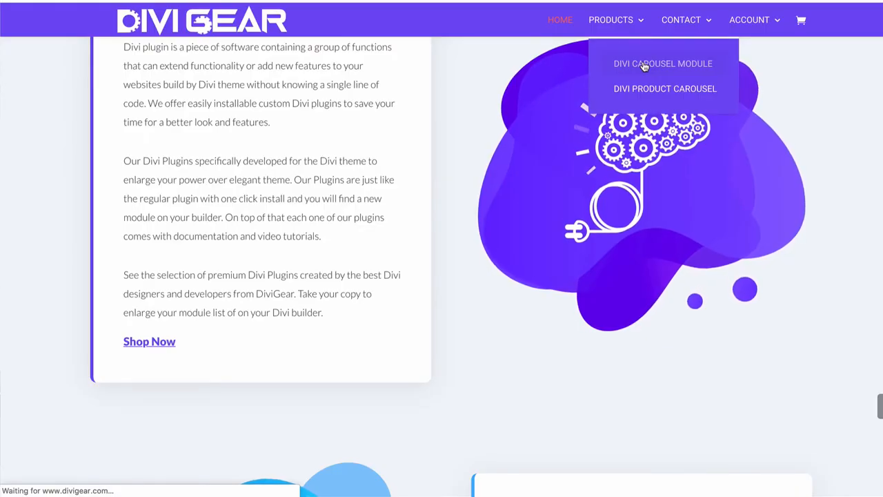
click(662, 64)
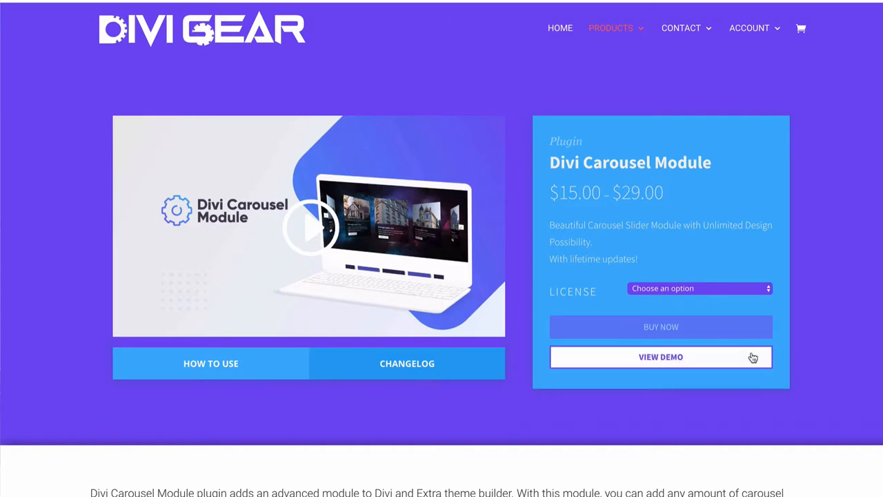
click(659, 356)
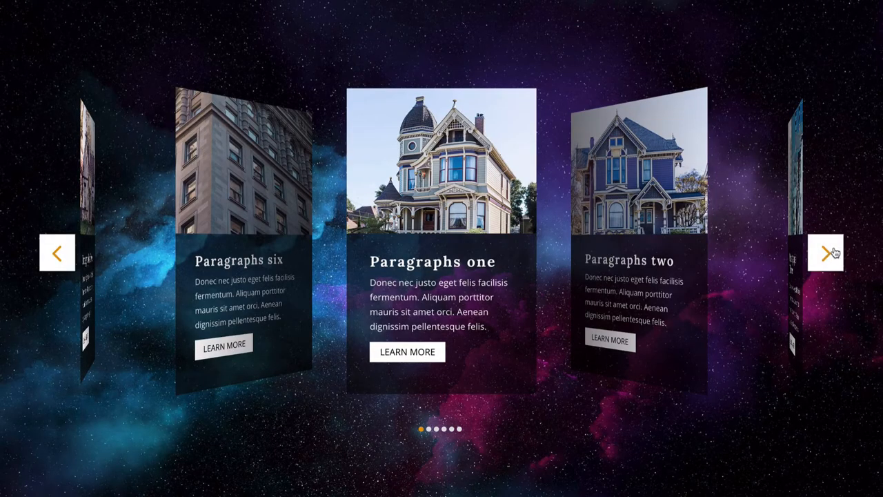
Cycle the coverflow carousel forward through four house and building slides.
click(824, 251)
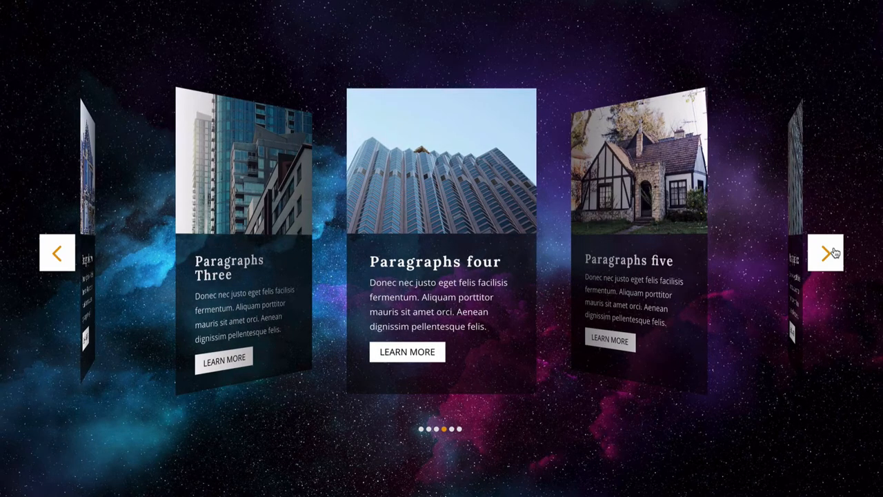
click(825, 251)
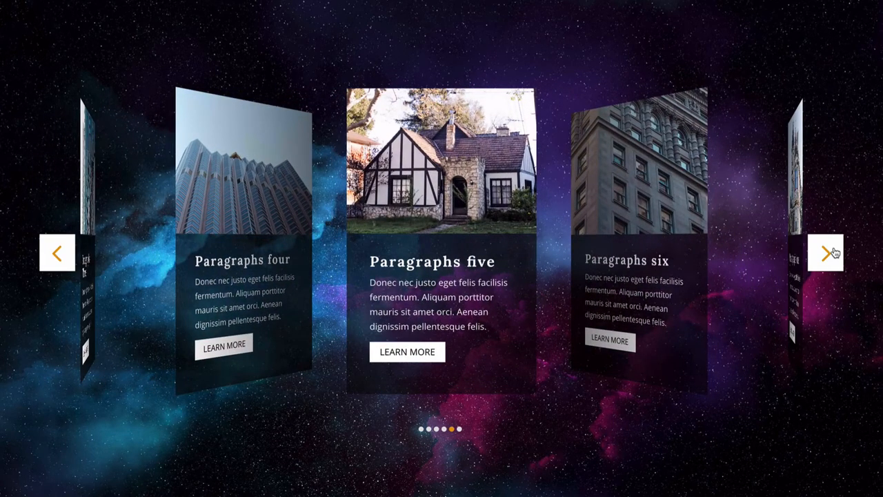
click(826, 251)
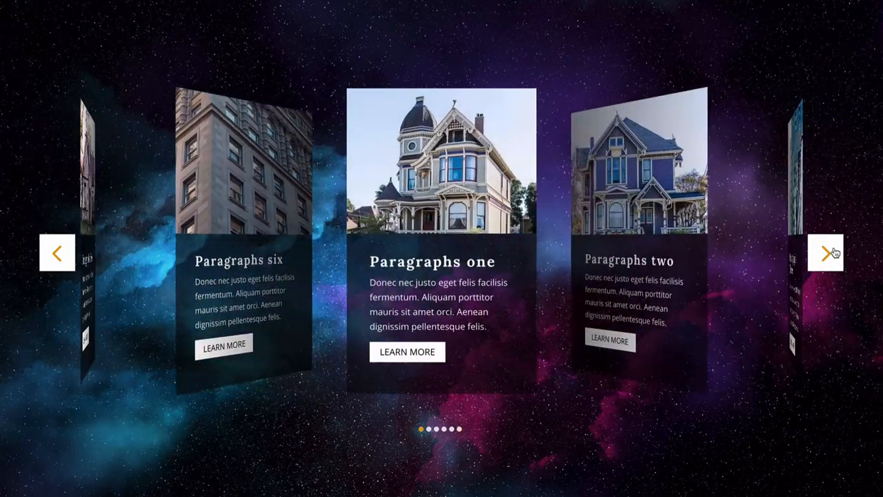
click(825, 251)
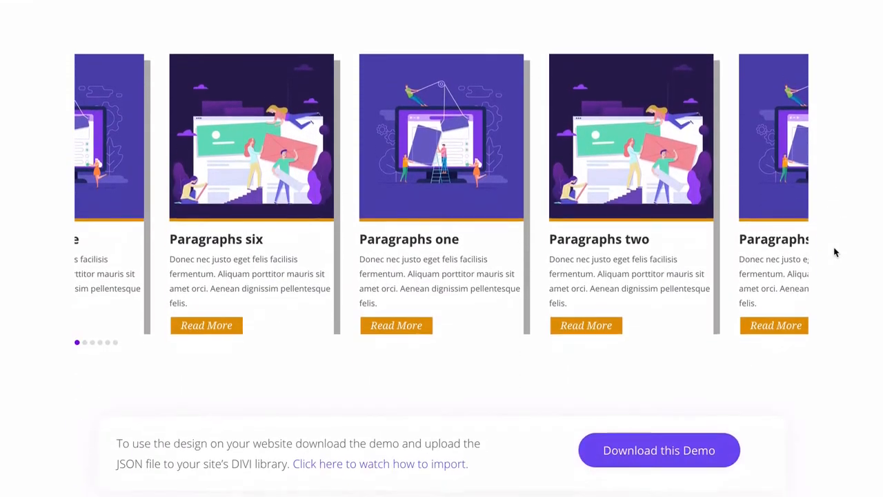
Browse the demo layouts, advancing the image slider and gradient card carousel.
click(785, 215)
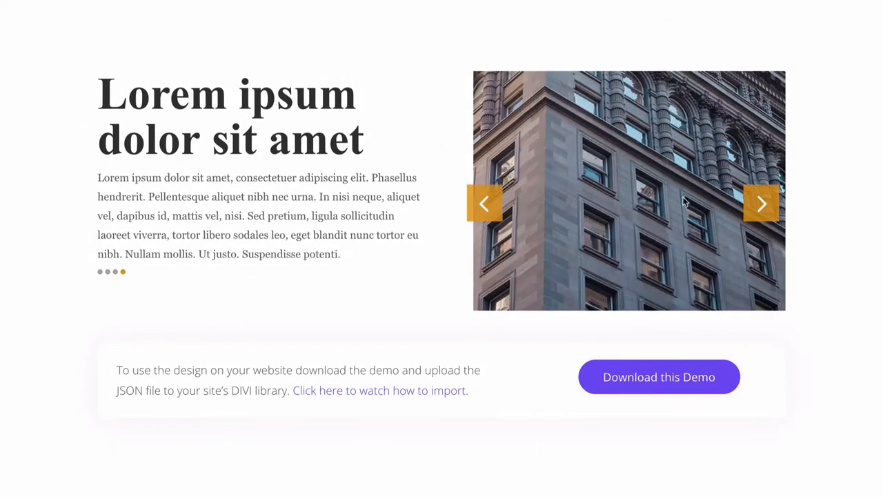
click(761, 204)
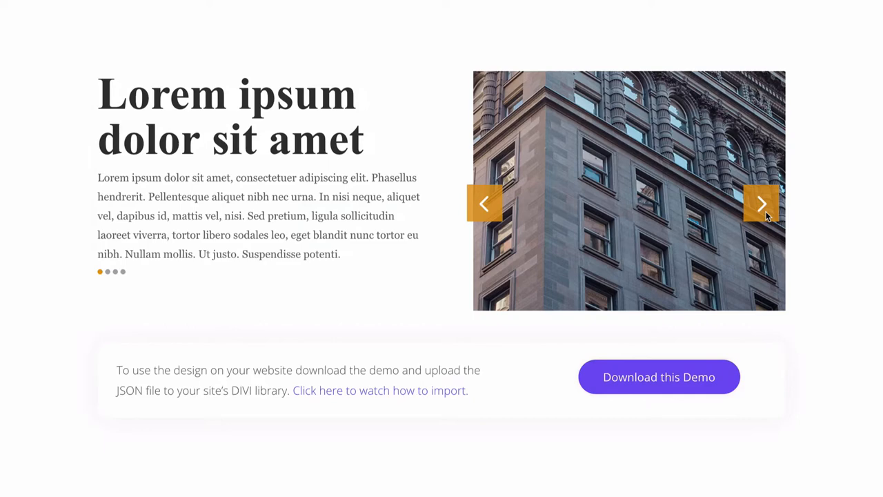
click(761, 204)
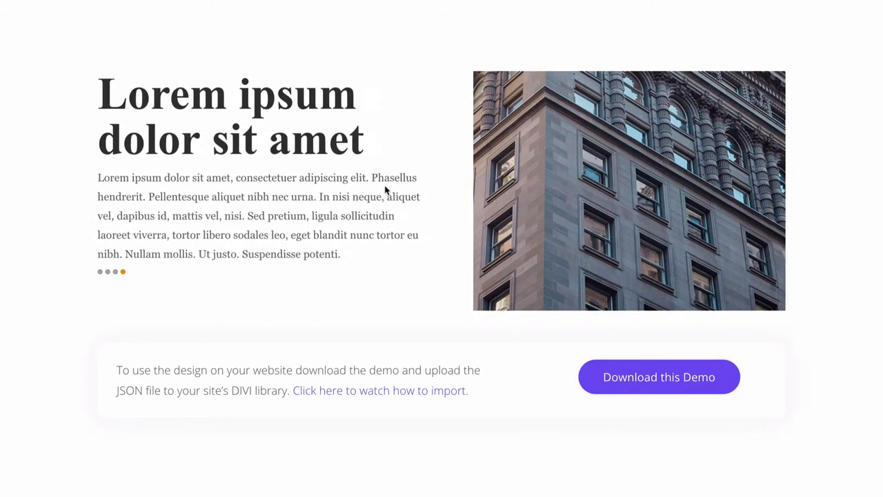
scroll(down, 3)
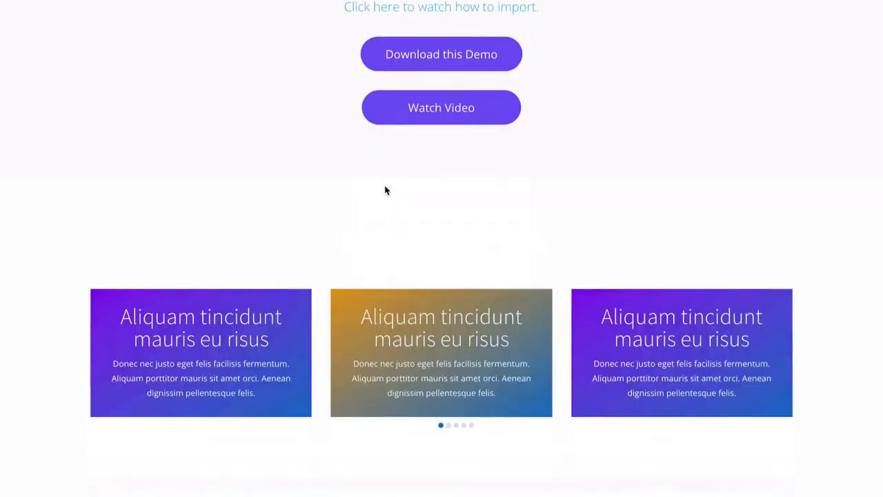
scroll(down, 3)
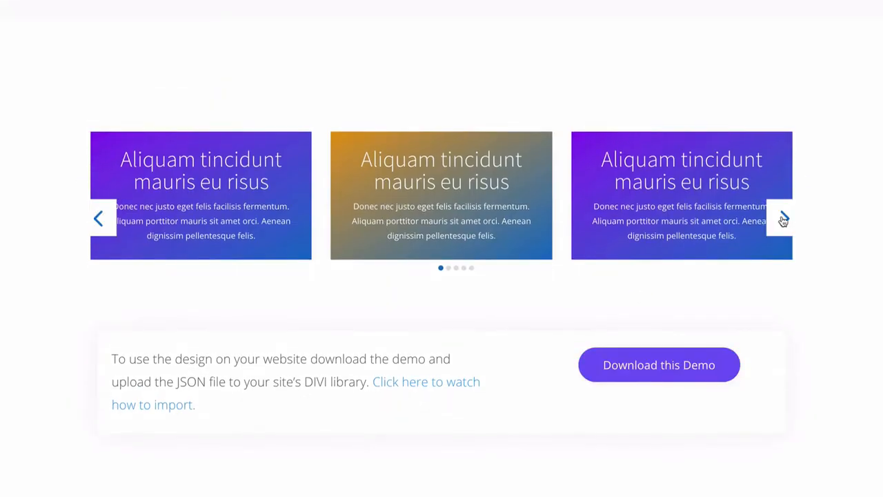
click(782, 218)
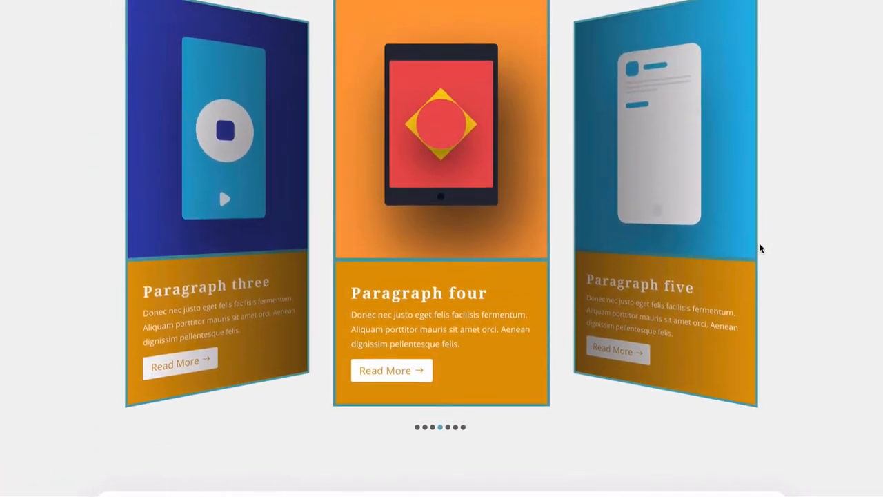
Download the coverflow layout's demo JSON file.
scroll(down, 3)
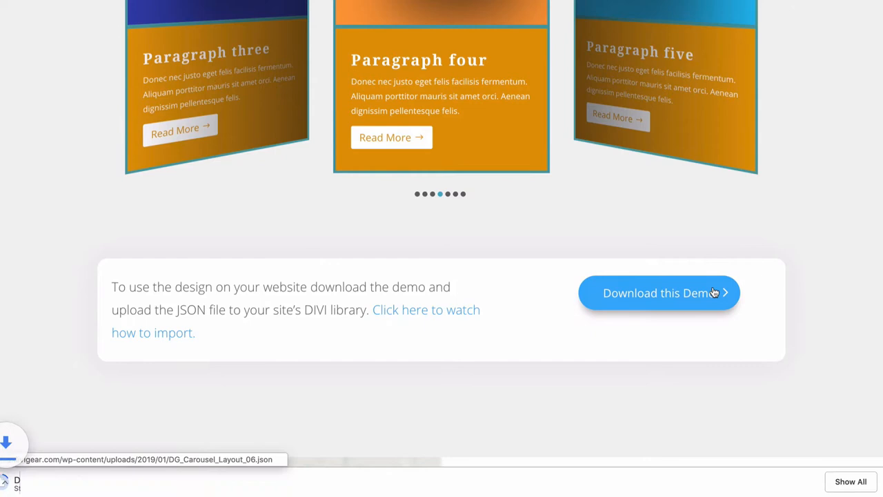
click(658, 292)
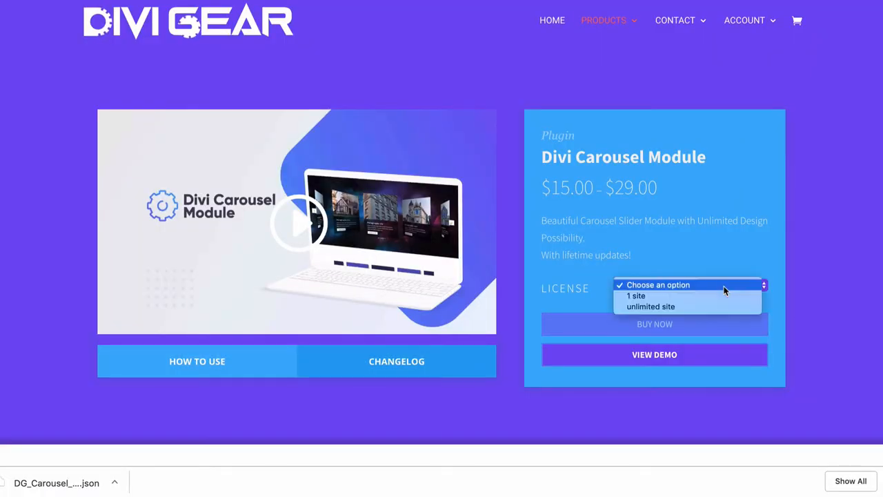
mouse_move(726, 306)
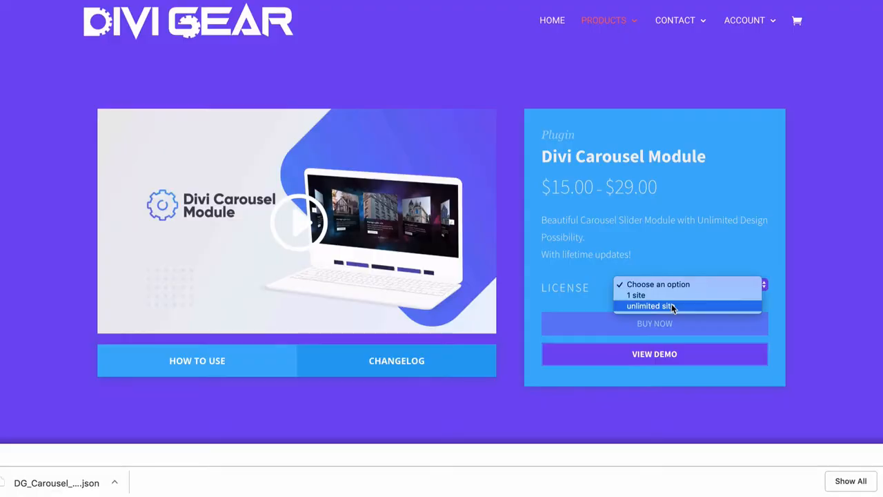
Buy the unlimited-site license at $29.00, proceed to checkout, then reach the account dashboard.
click(651, 306)
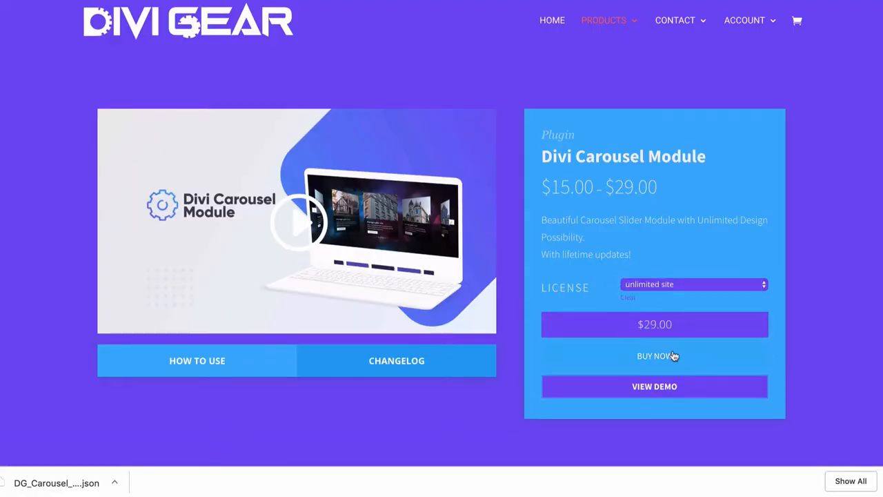
click(654, 356)
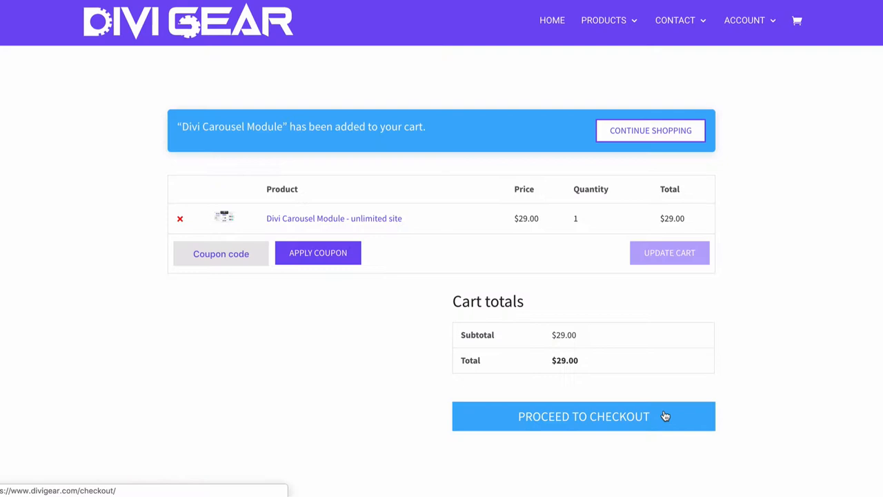
click(584, 417)
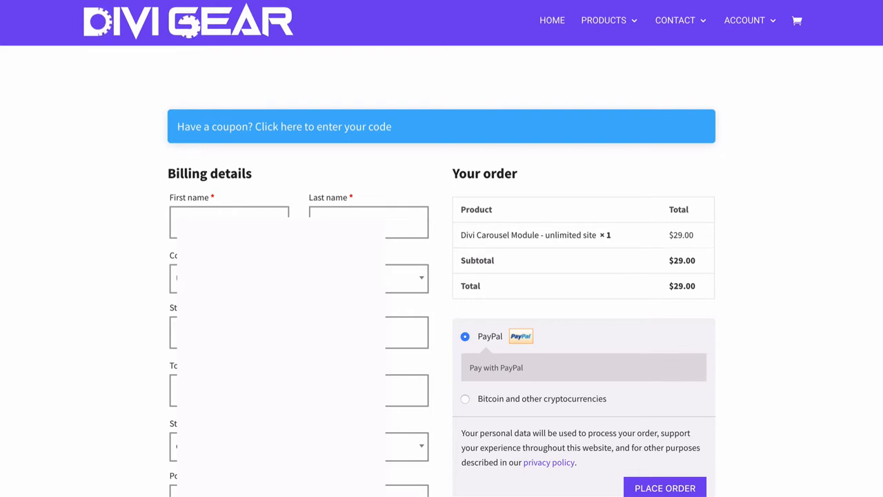
click(745, 20)
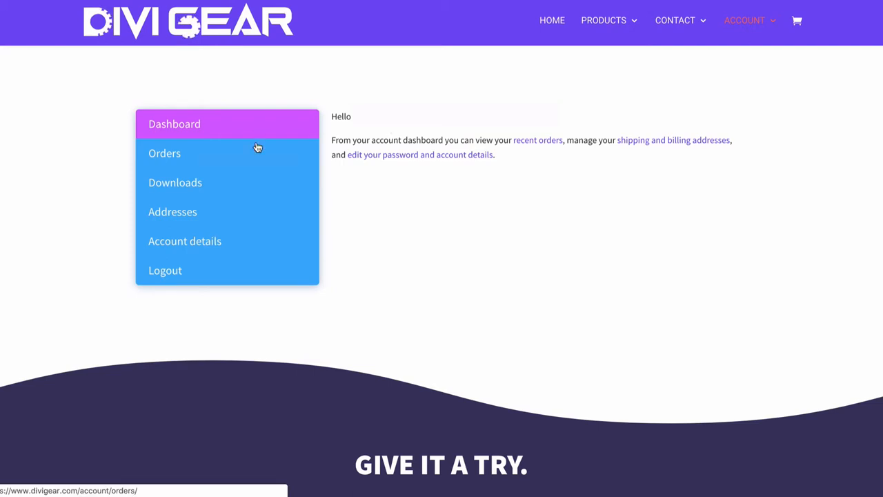
Download the single-site plugin zip from Account Downloads and view the order details with license key.
click(173, 182)
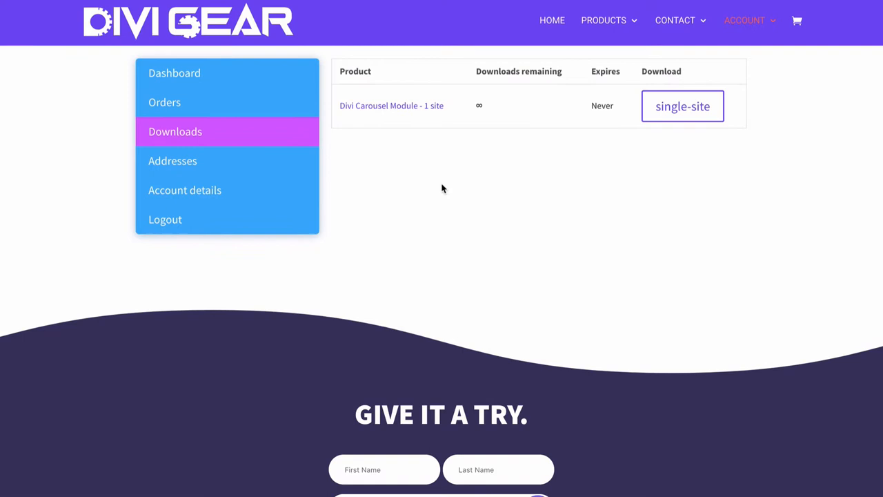
click(682, 104)
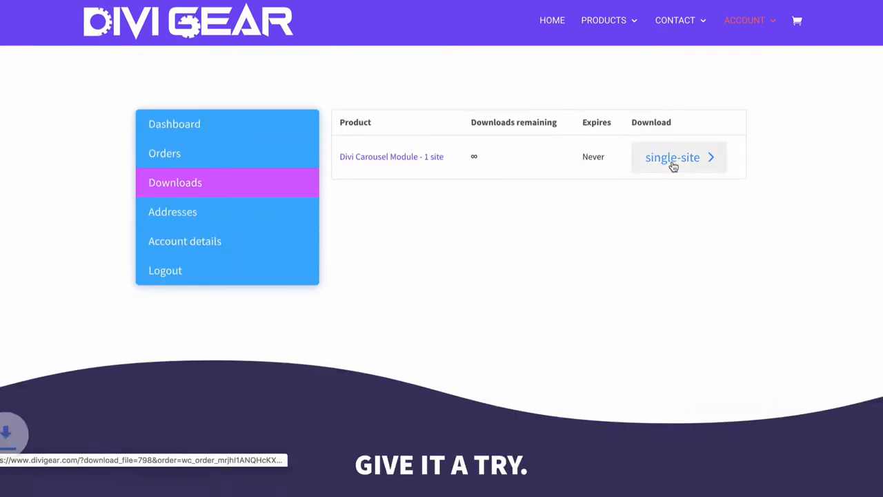
click(674, 157)
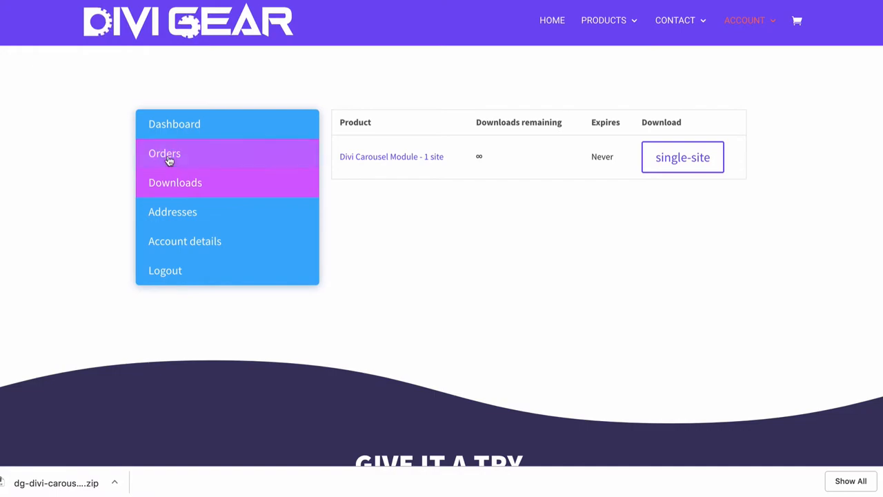
click(165, 151)
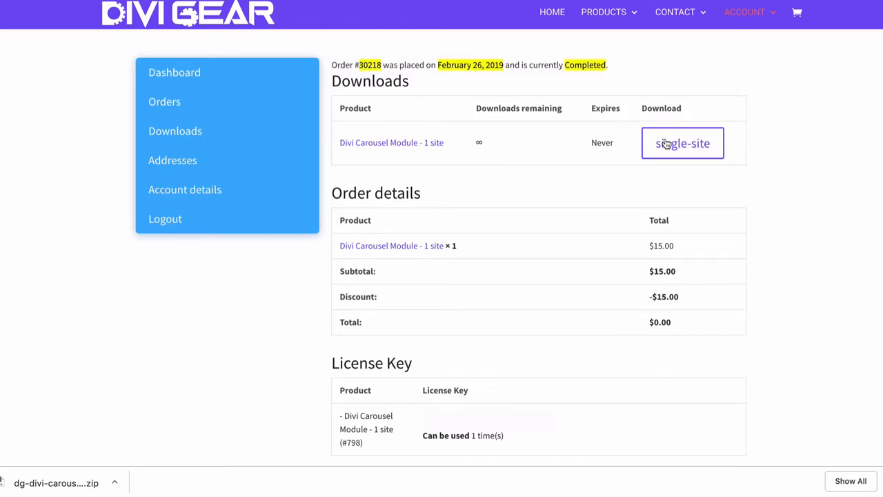
click(681, 142)
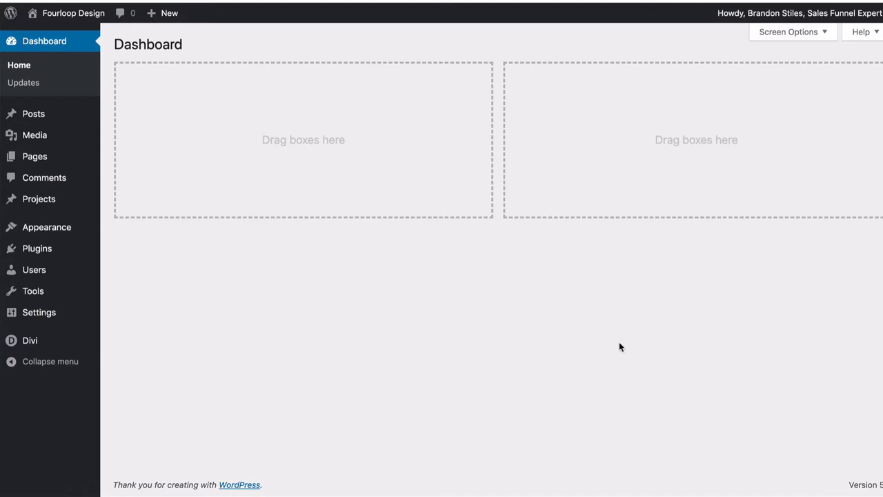
mouse_move(36, 248)
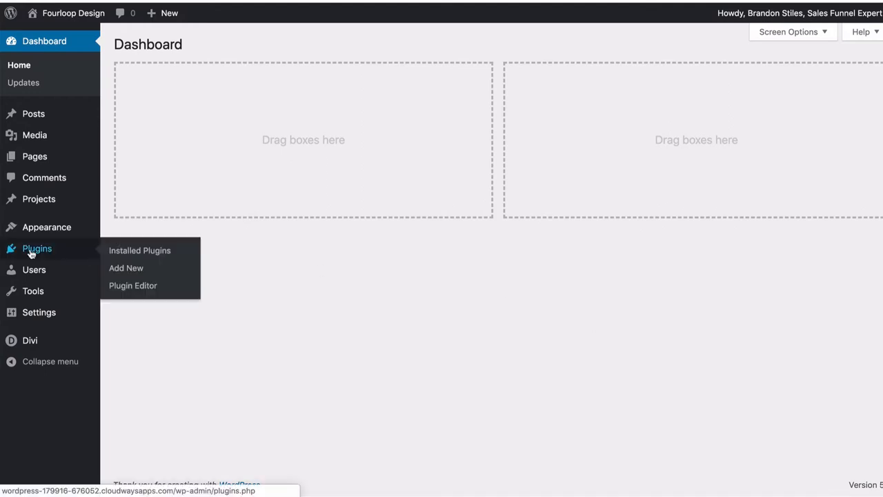
Upload the dg-divi-carousel zip as a new plugin, install it and activate it.
click(139, 249)
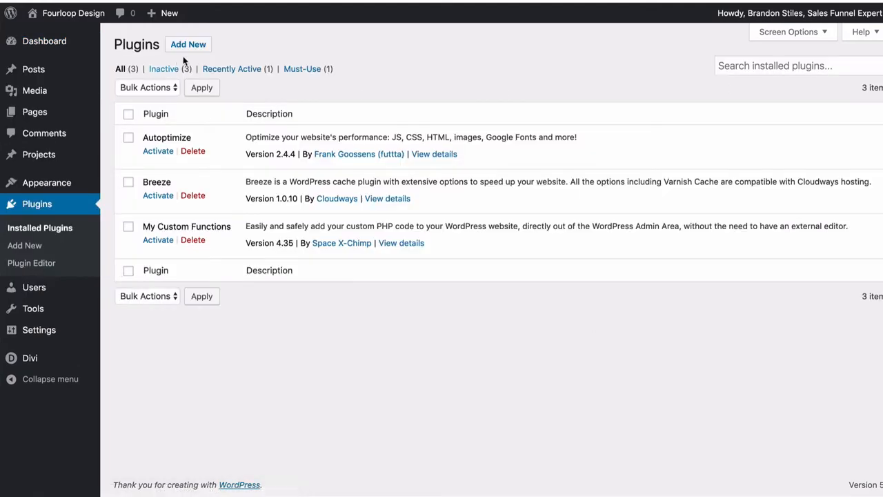
click(187, 44)
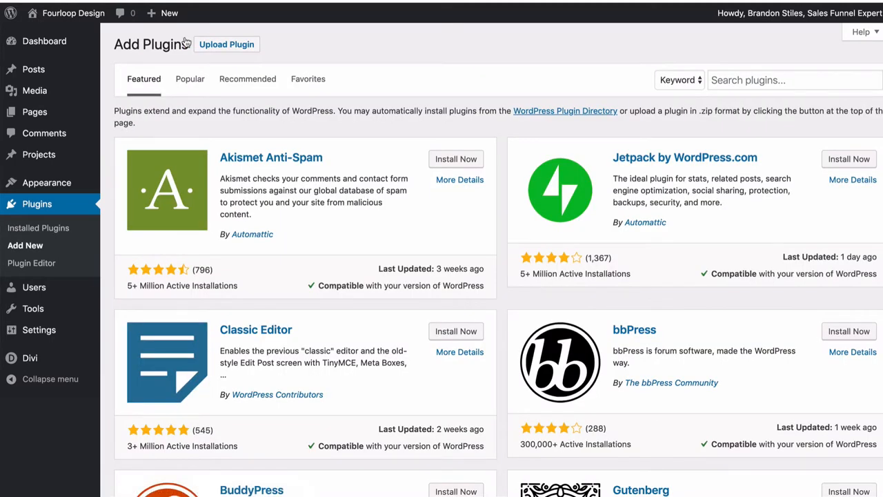
click(226, 44)
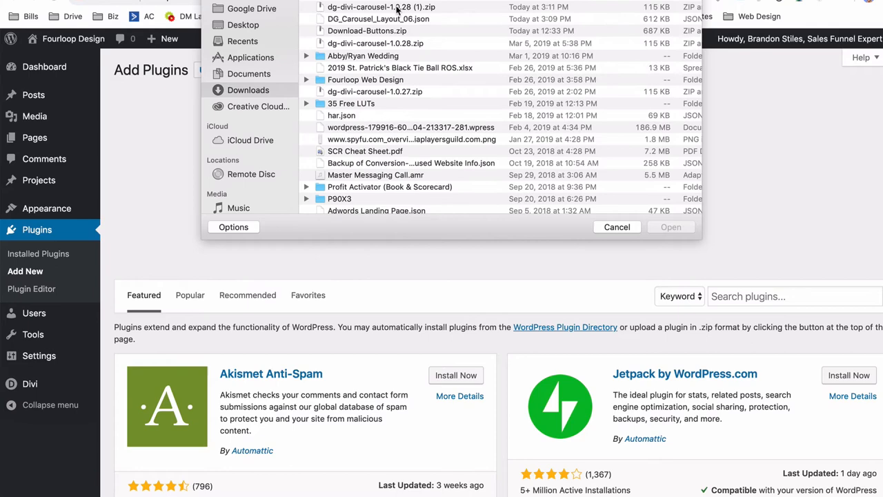
click(670, 226)
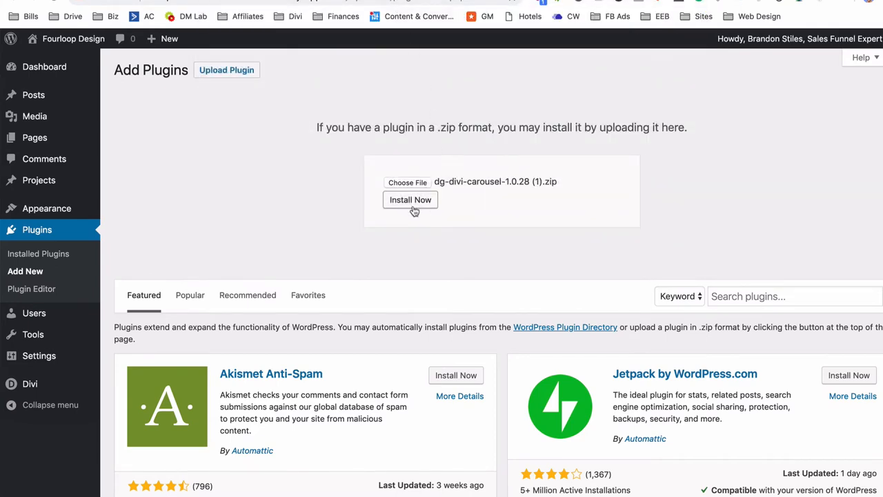
click(411, 199)
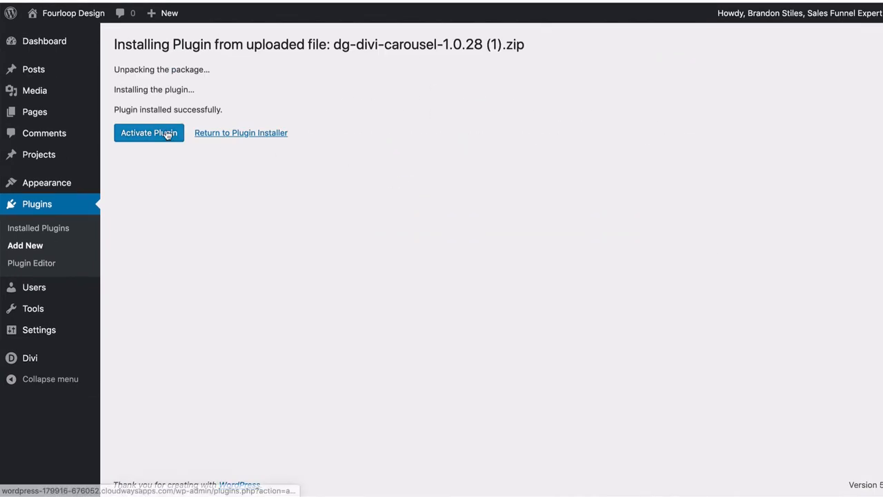
click(148, 132)
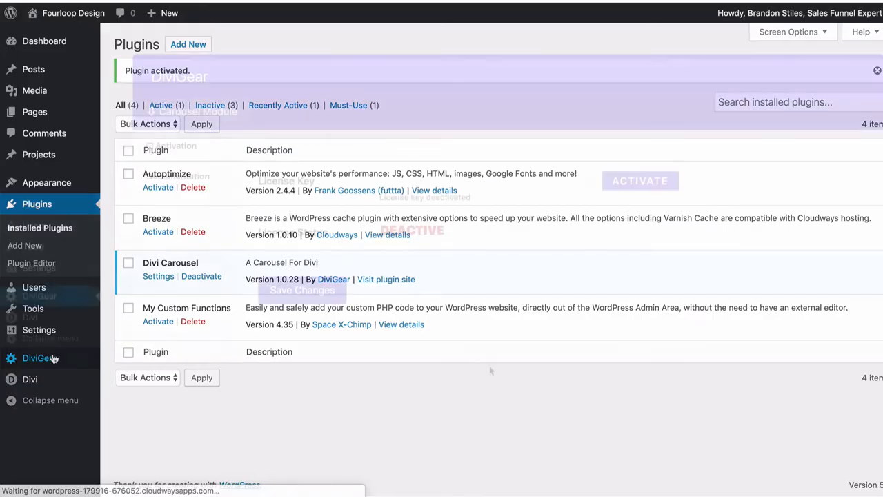
Activate the DiviGear carousel license key, then view the Documentation and start the tutorial video.
click(39, 357)
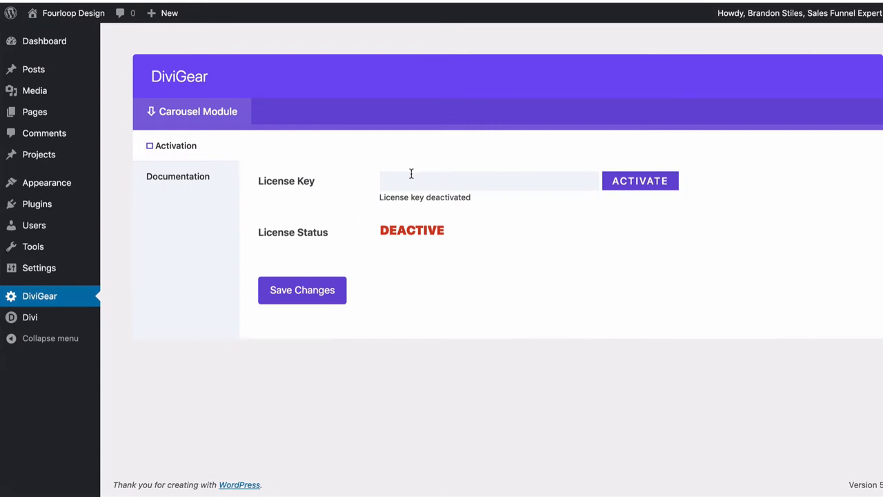
click(302, 290)
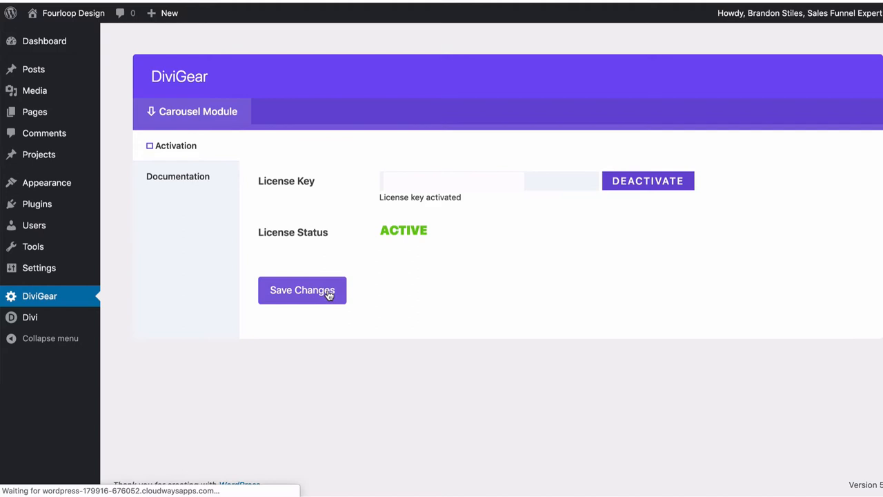
click(177, 176)
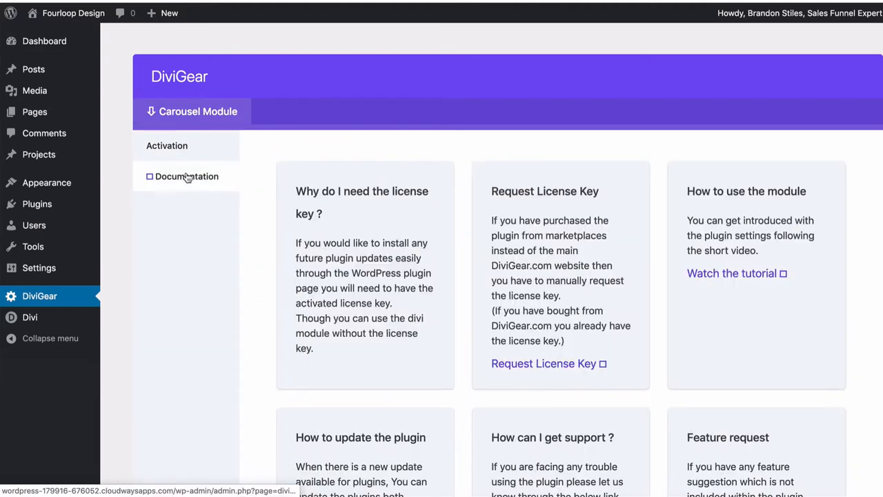
scroll(down, 3)
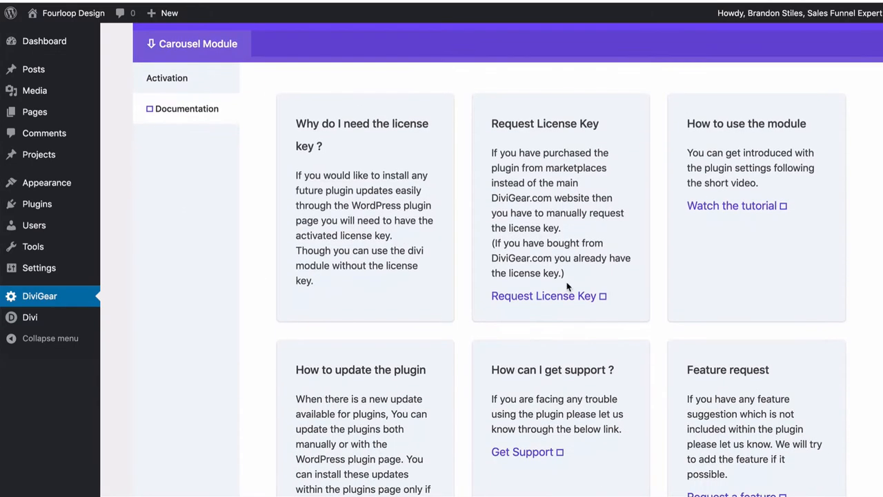
scroll(down, 3)
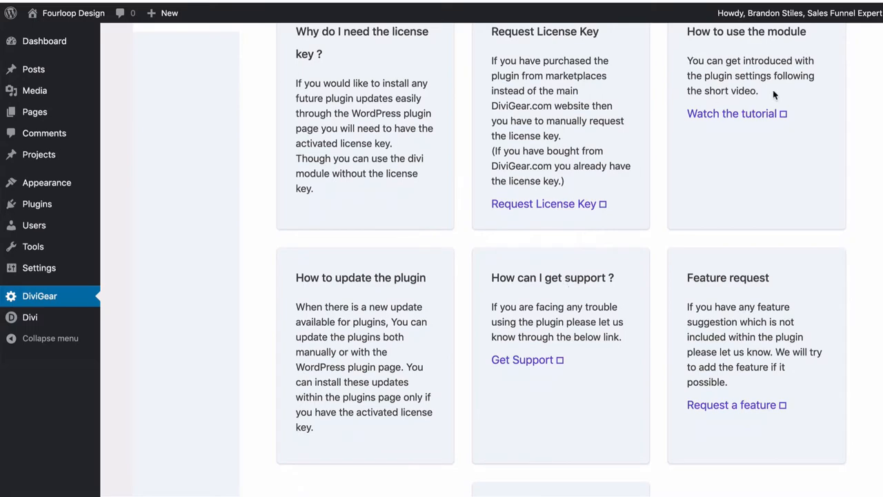
mouse_move(731, 113)
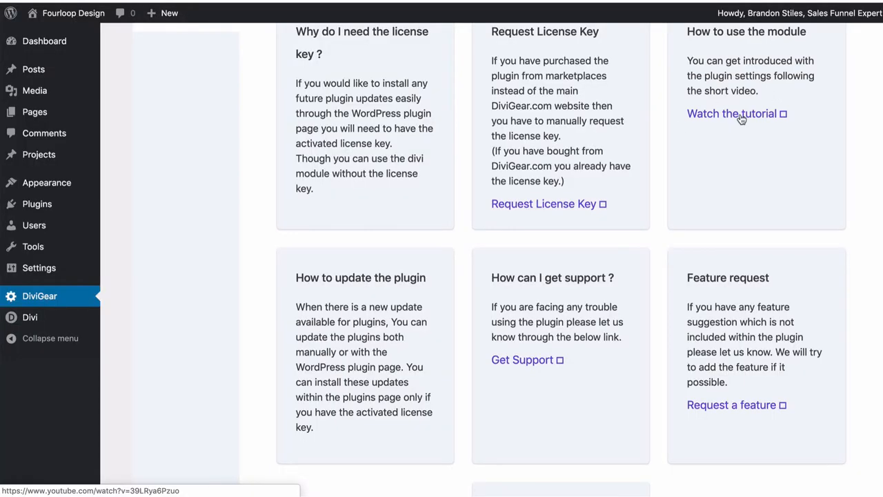
click(731, 113)
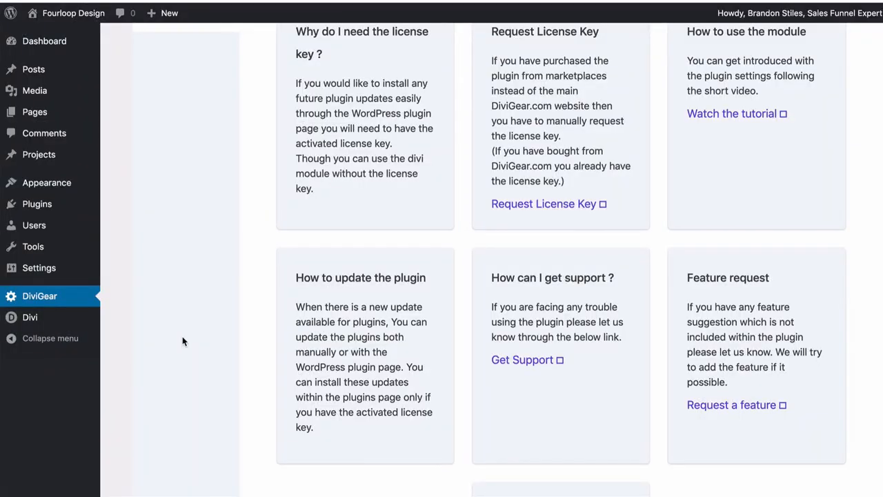
mouse_move(31, 316)
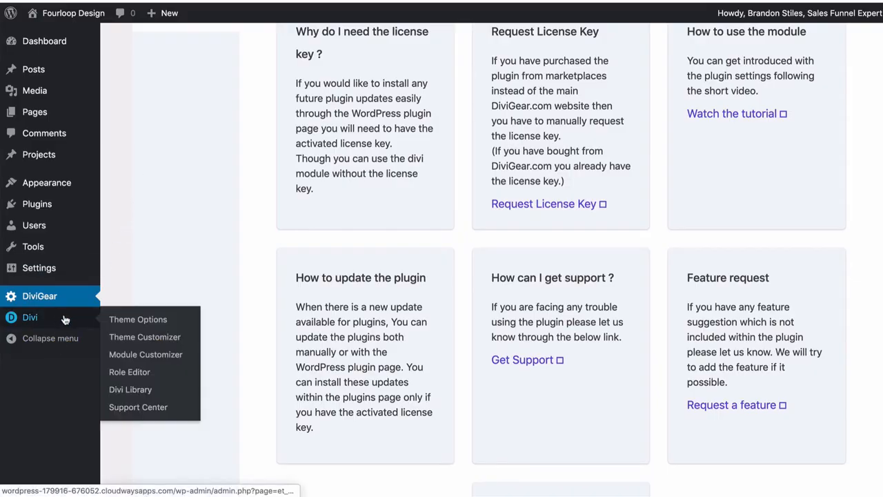
Import the carousel layout JSON into the Divi Library via Import & Export.
click(129, 389)
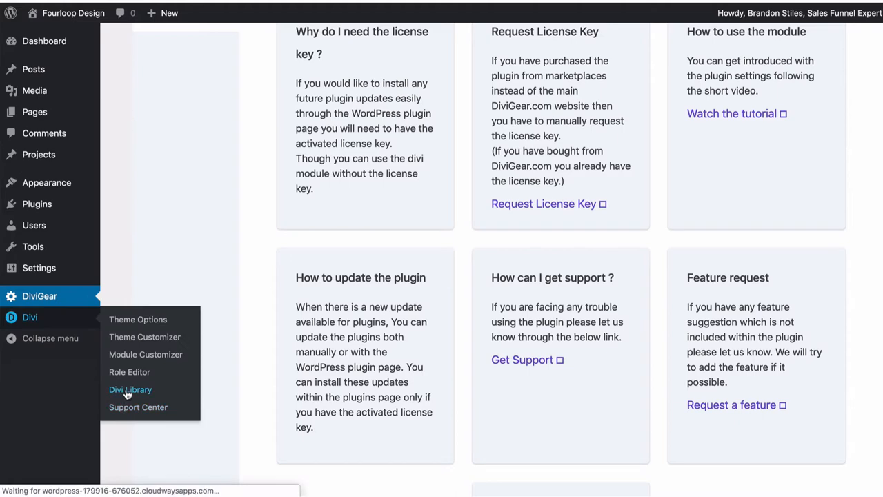
click(130, 389)
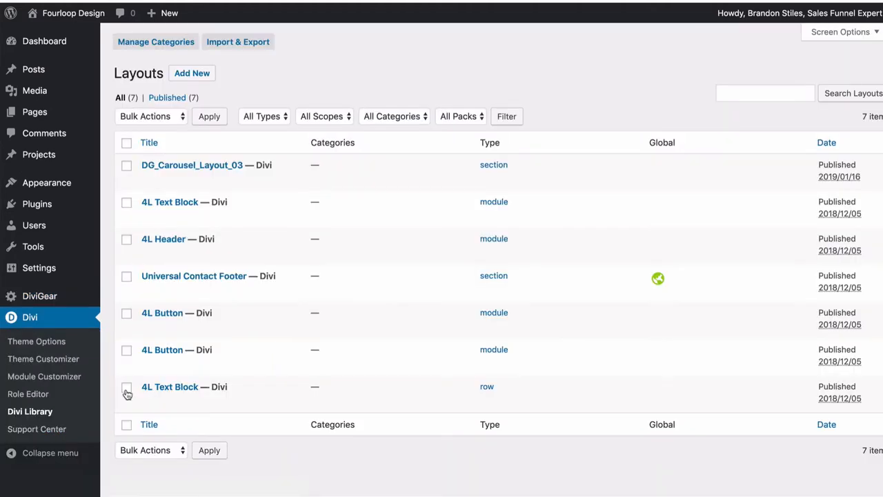
click(238, 42)
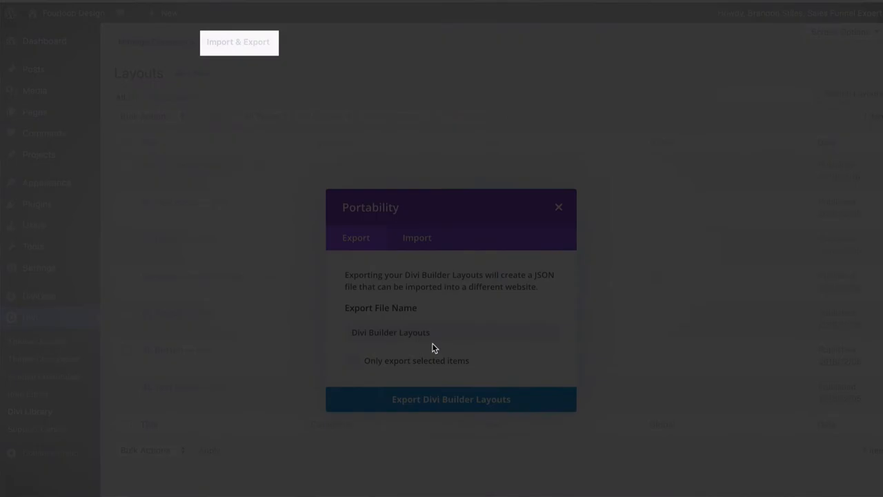
click(497, 378)
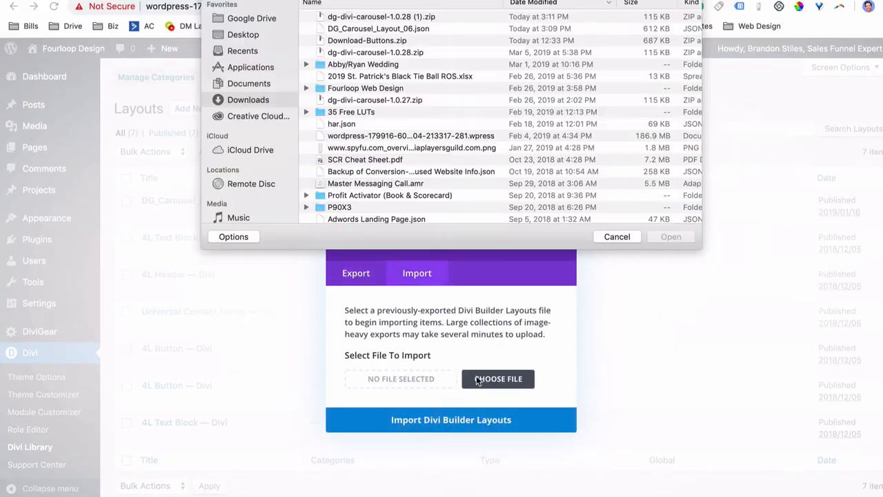
click(378, 28)
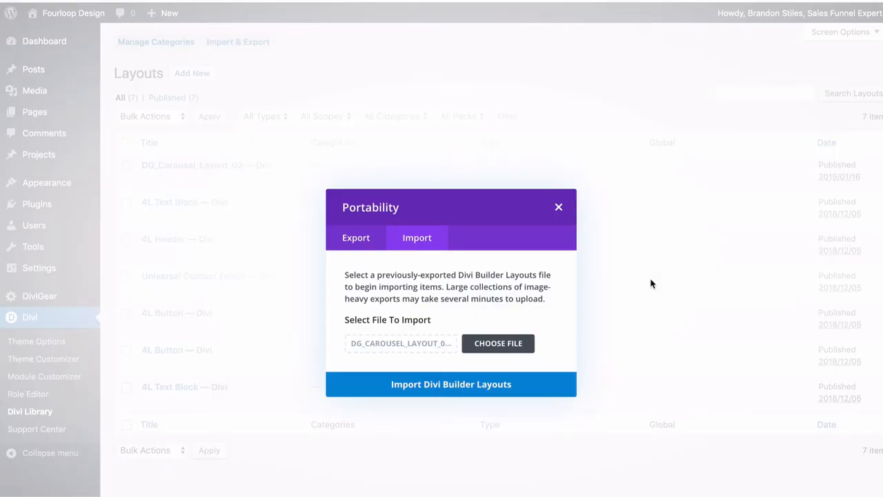
click(450, 383)
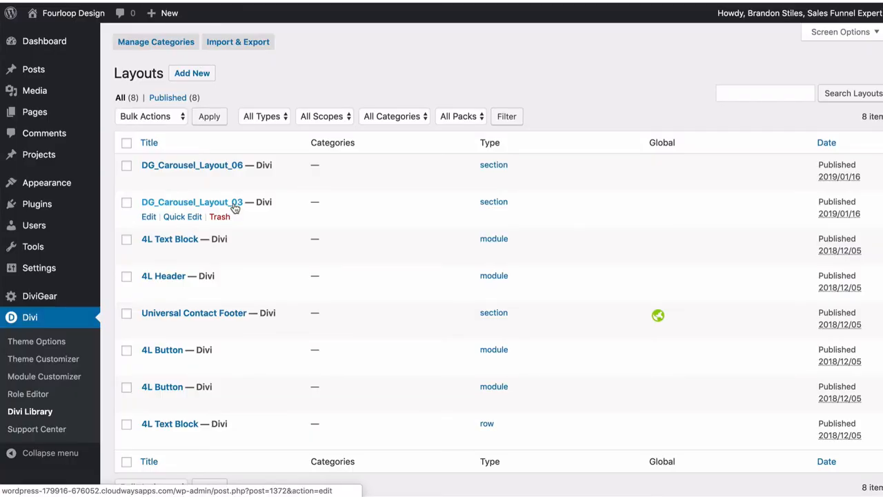
mouse_move(237, 215)
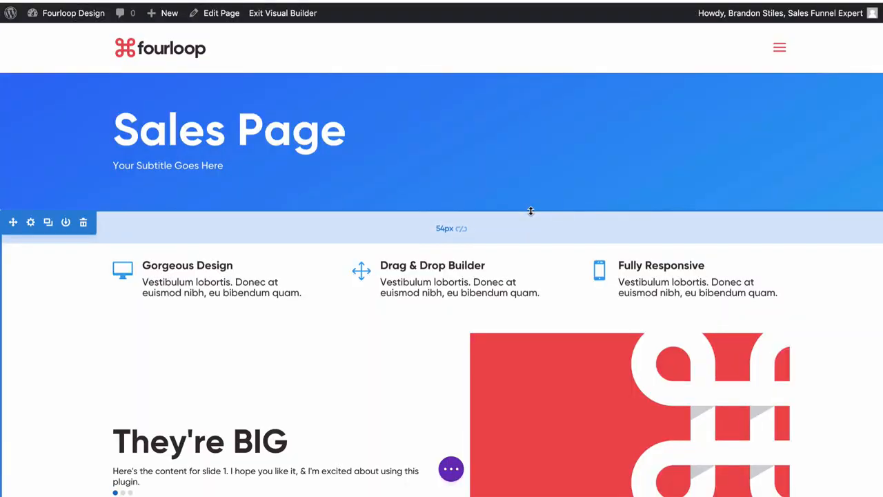
Add the library carousel section with angled coverflow slides below the hero slider.
scroll(down, 3)
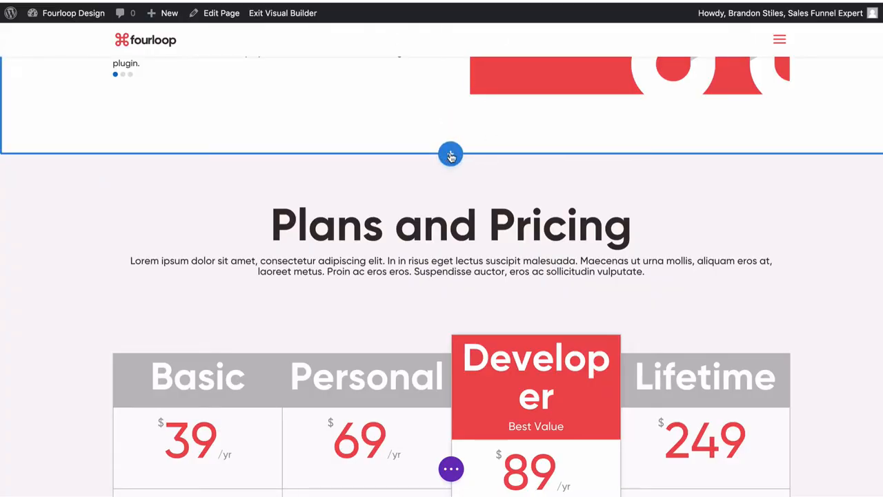
click(450, 153)
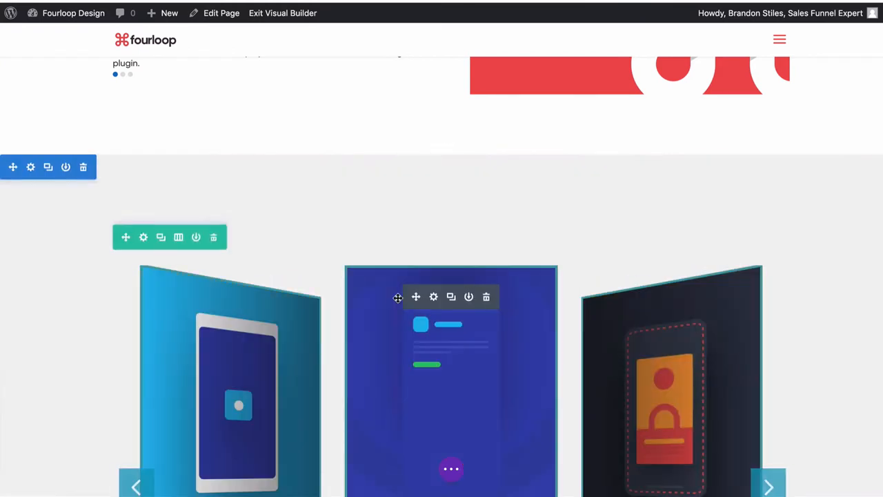
scroll(down, 3)
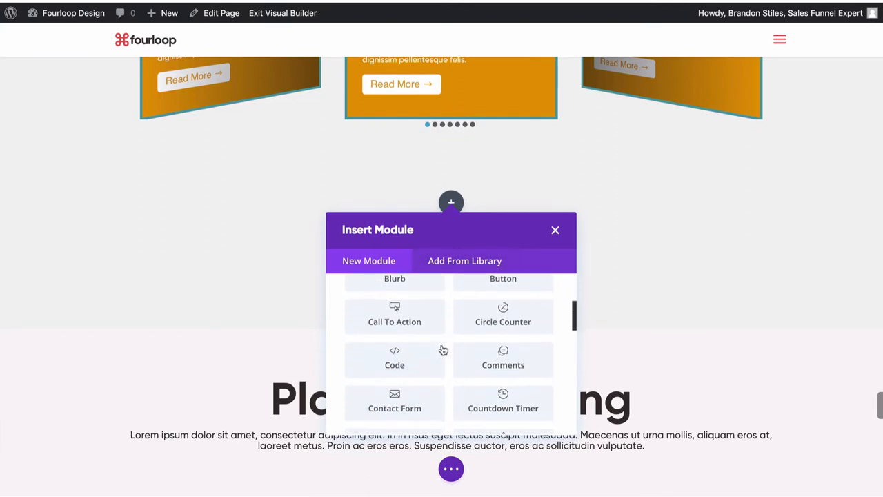
Insert a Divi Carousel module and give Slide 1 the text 'Here is some information for slide 1'.
scroll(down, 3)
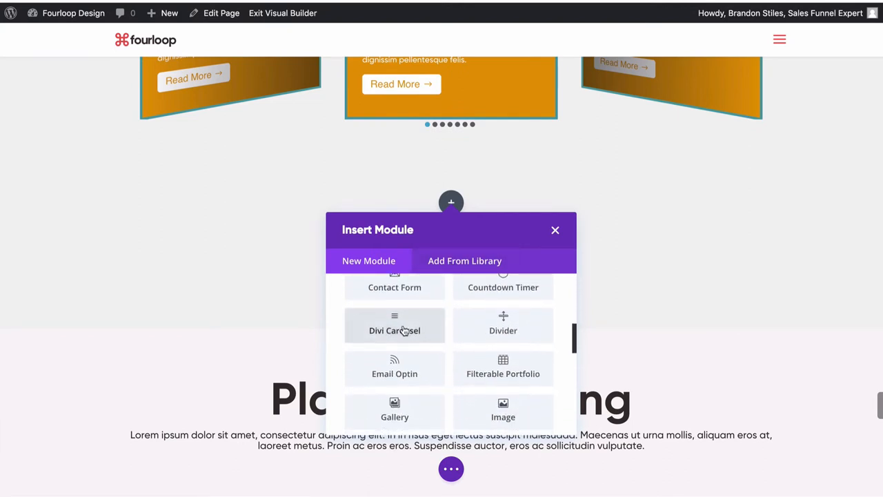
click(555, 229)
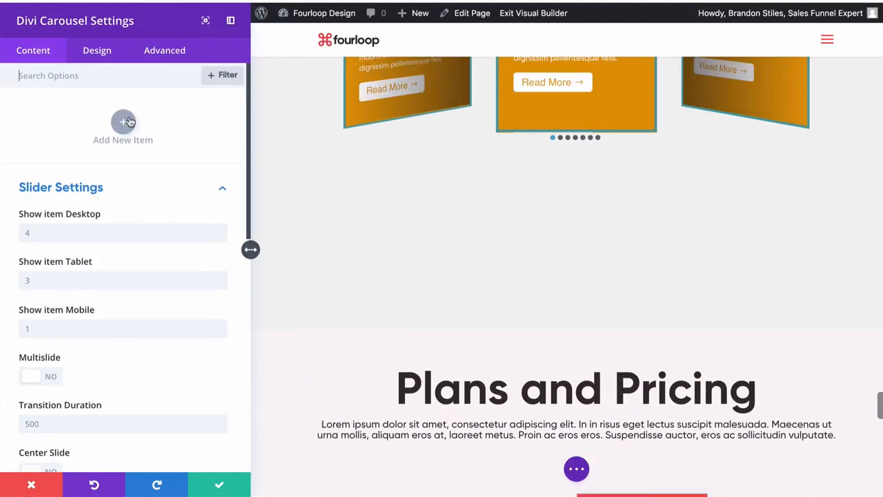
click(123, 123)
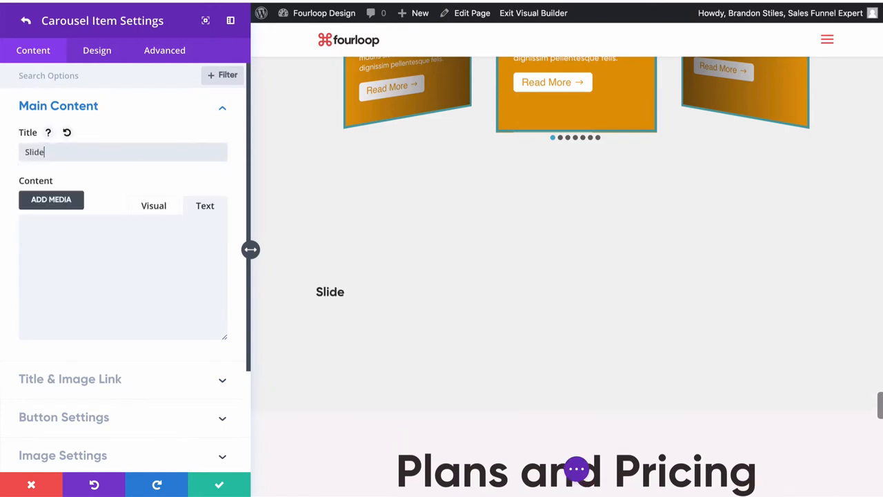
text(Here is some information for slide 1)
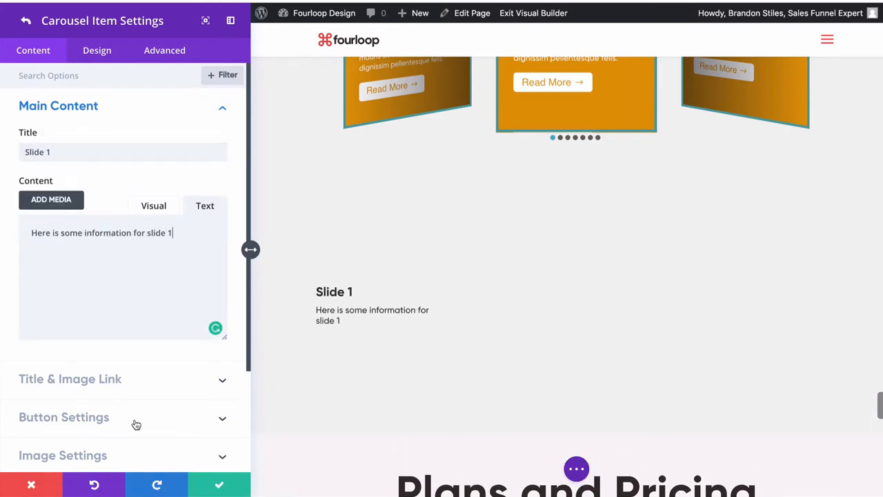
click(64, 417)
text(#)
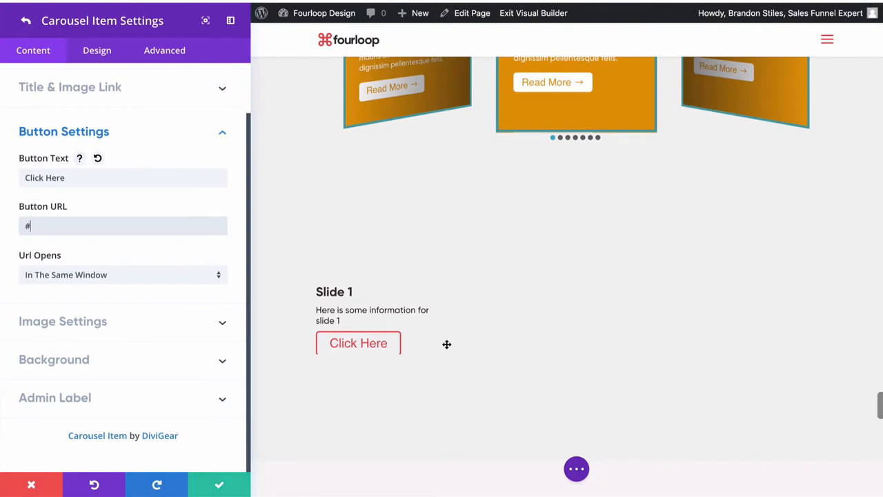
mouse_move(364, 384)
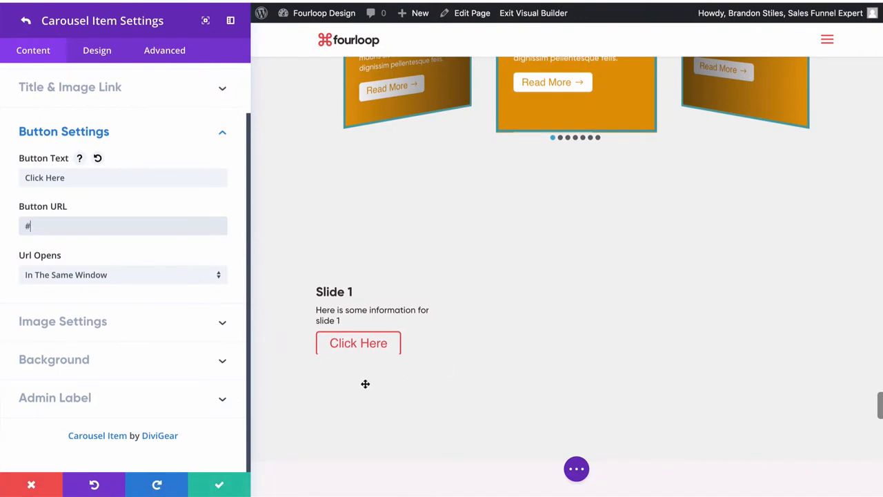
mouse_move(392, 213)
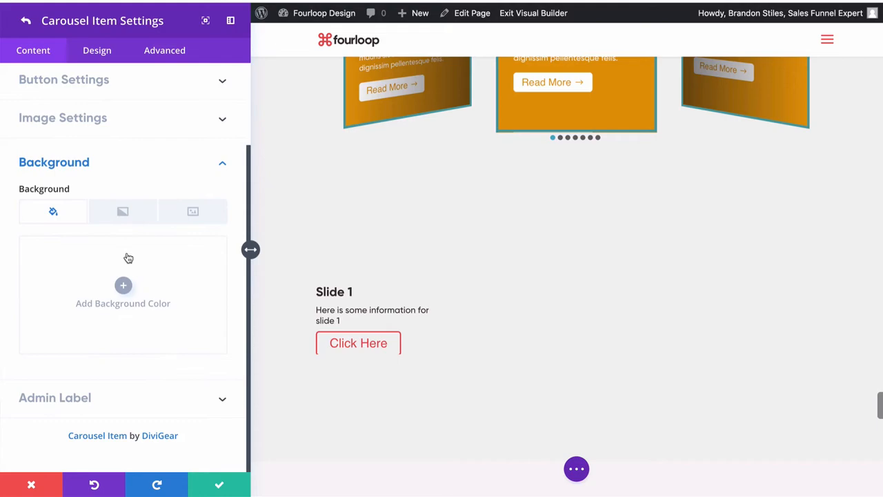
Set a stone office building photo from the media library as Slide 1's background image.
click(123, 211)
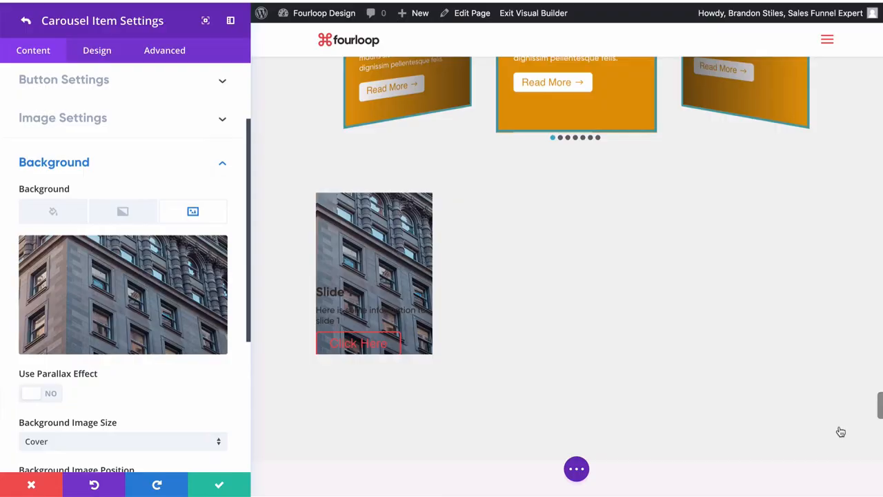
click(40, 392)
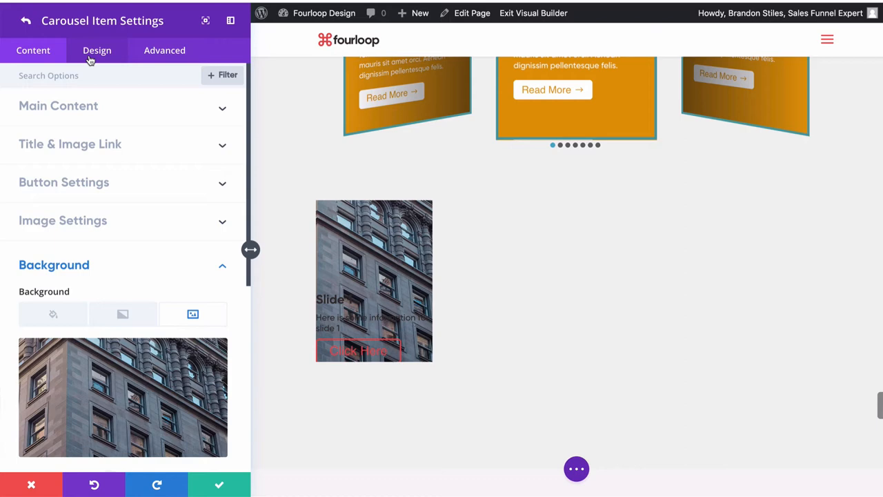
Make the slide's title and content text white and give the button a red background.
click(97, 50)
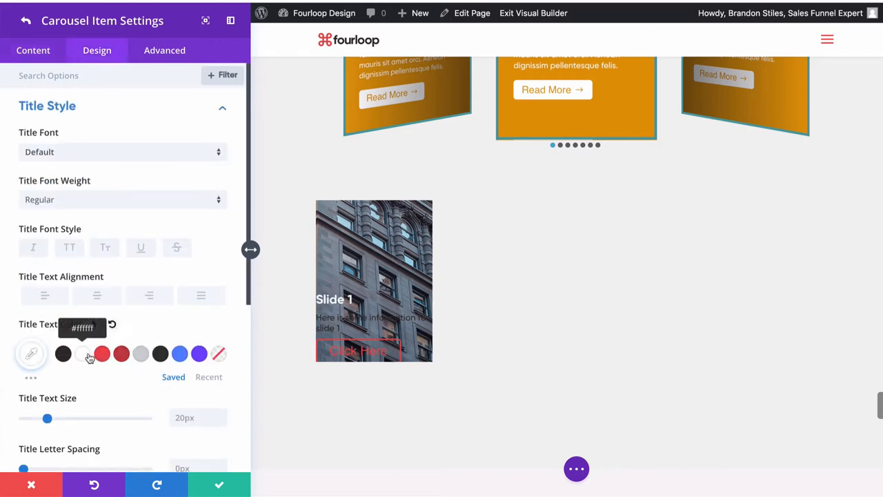
scroll(down, 3)
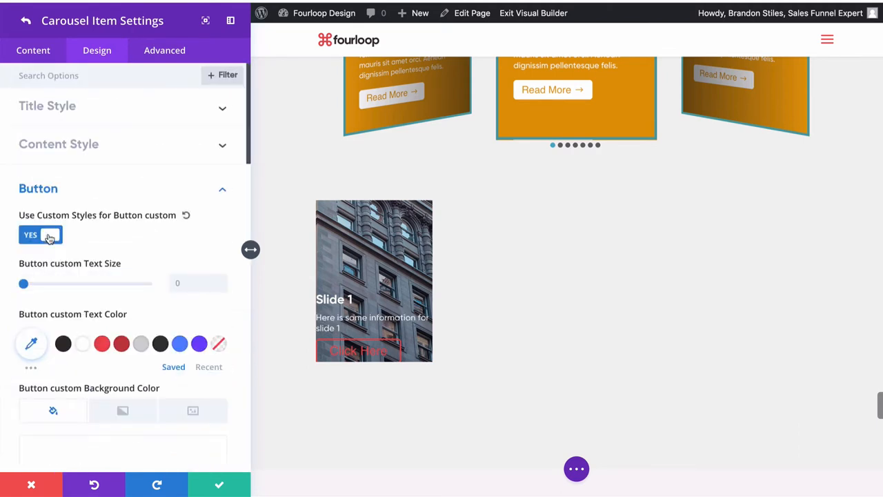
mouse_move(82, 343)
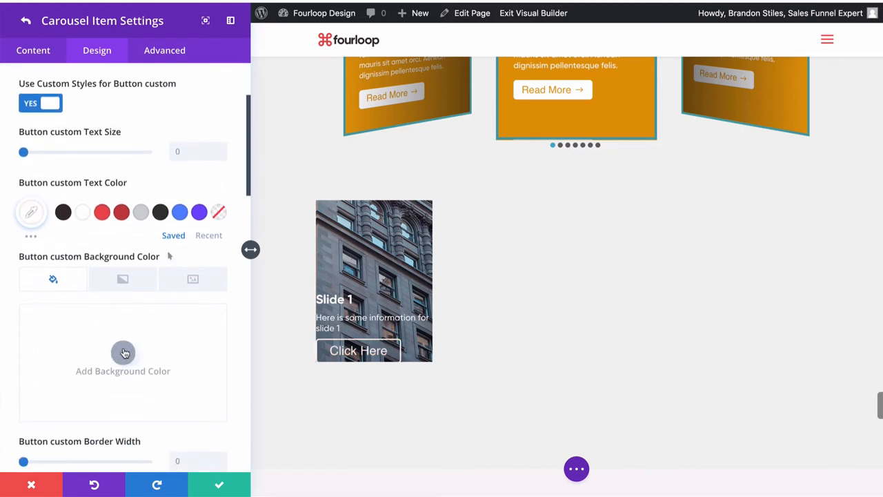
click(123, 353)
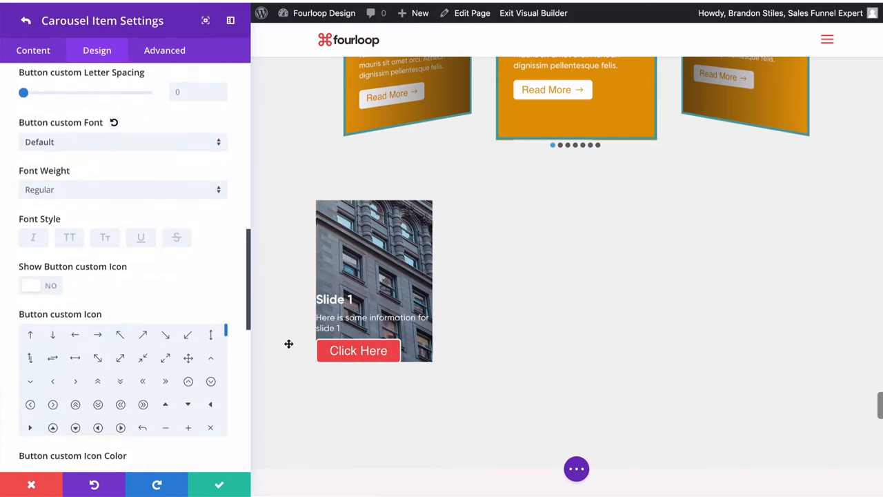
Set the Button Margin to 1vw.
scroll(down, 3)
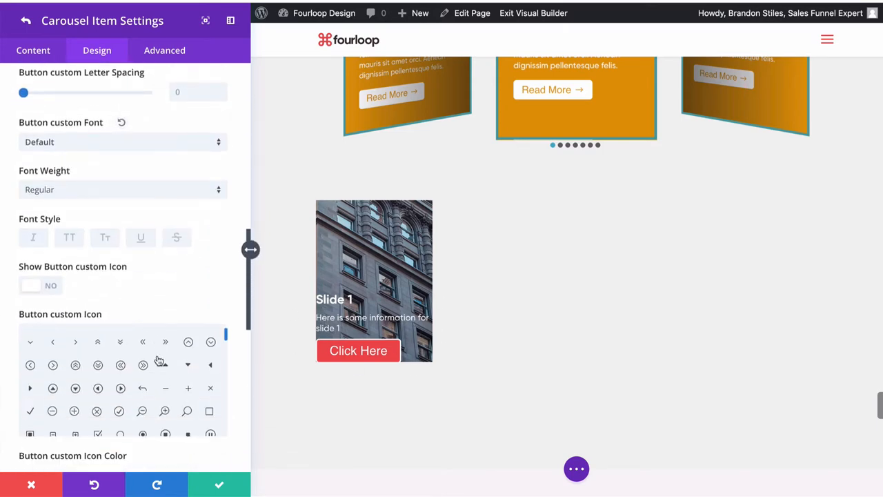
scroll(down, 3)
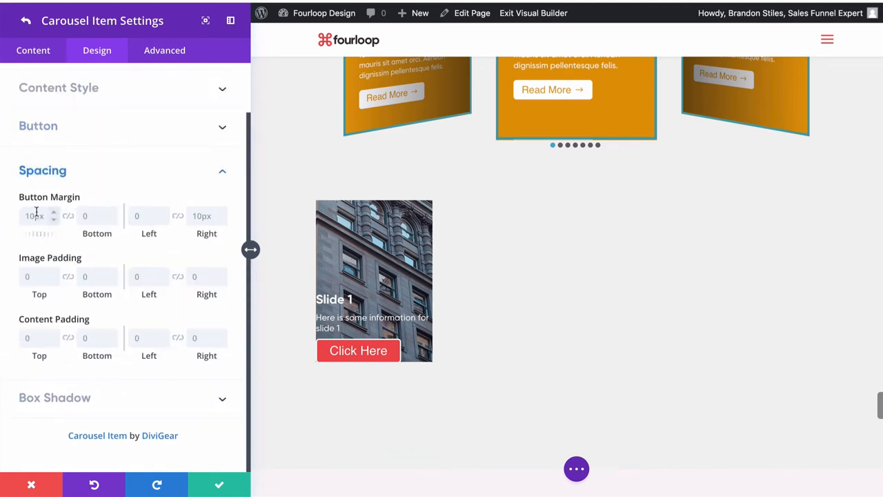
text(1v)
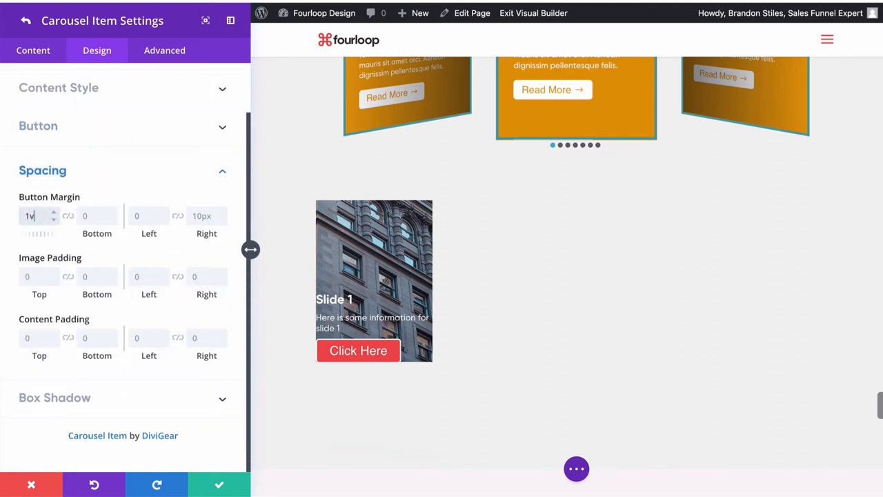
text(1vw)
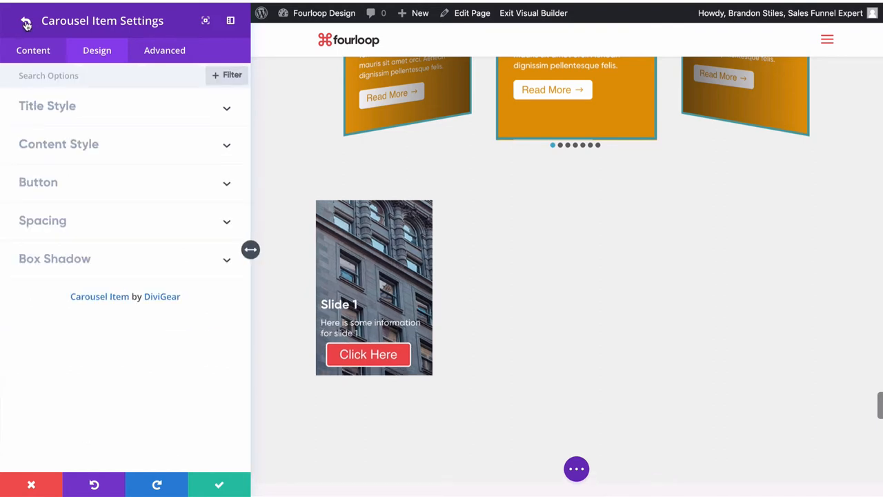
Duplicate the carousel item to four slides and give Slide 2 its own background photo.
click(26, 20)
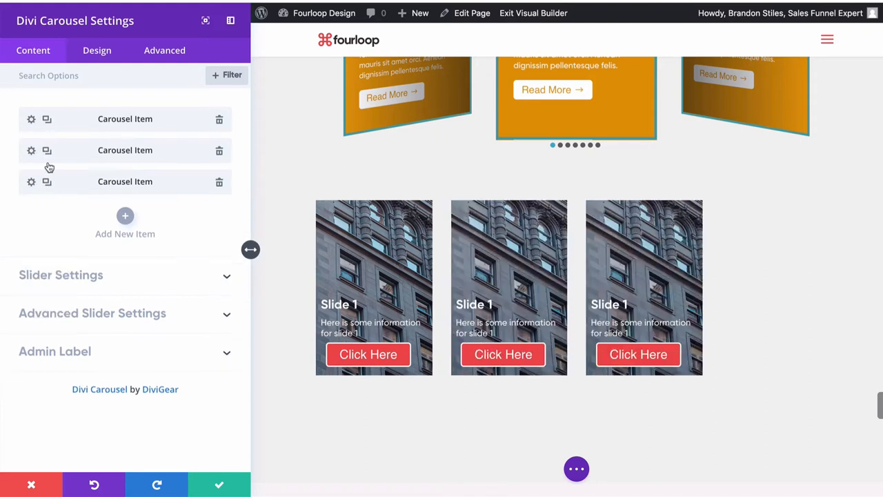
click(124, 215)
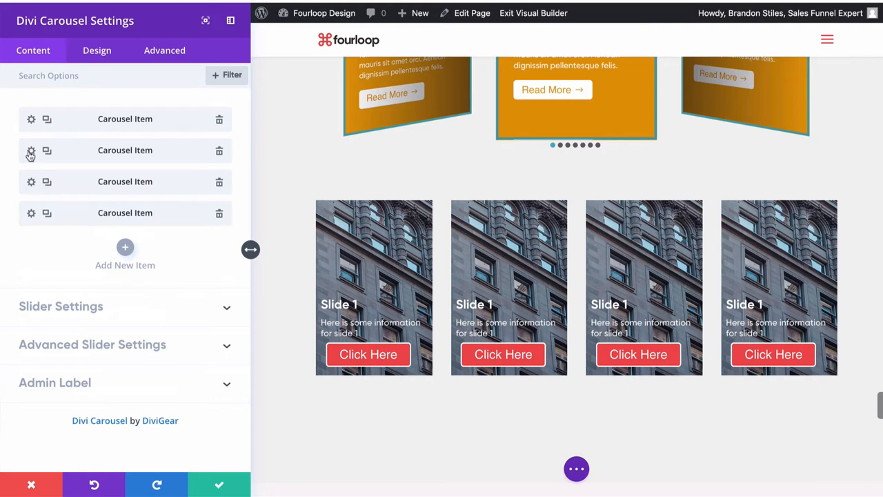
click(31, 151)
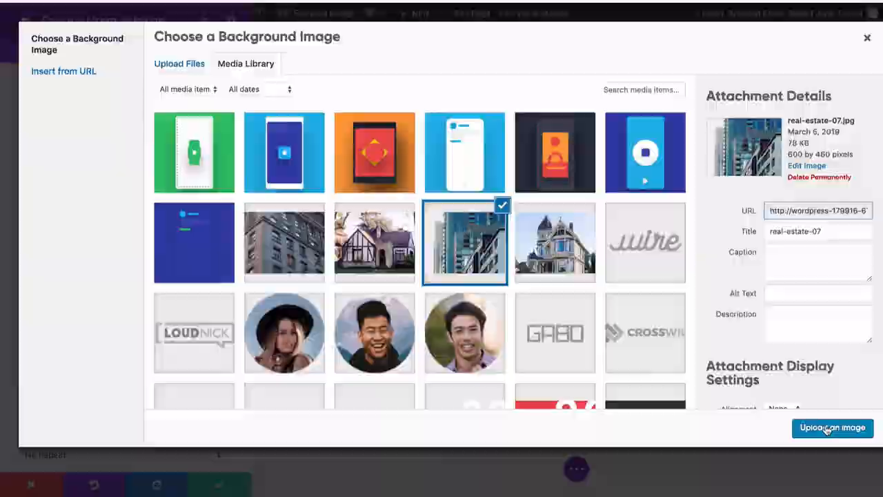
click(833, 427)
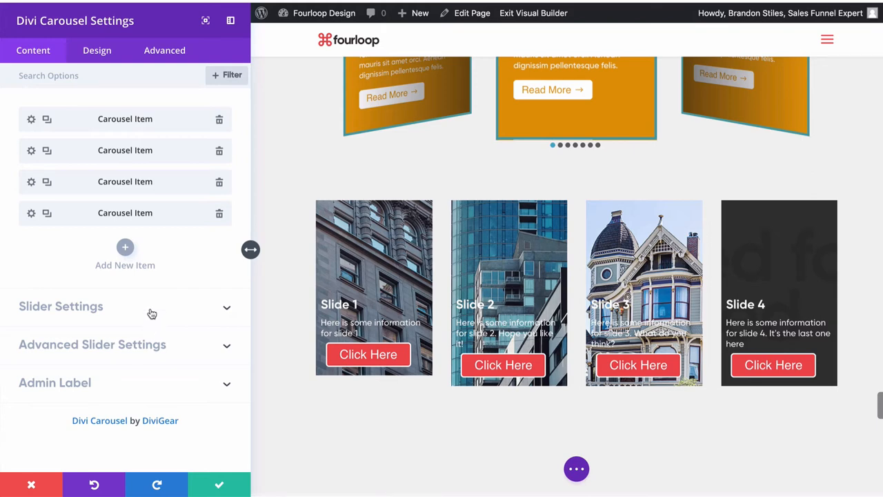
Set Show item to 4 desktop / 3 tablet / 1 mobile and Transition Duration to 2000.
click(61, 306)
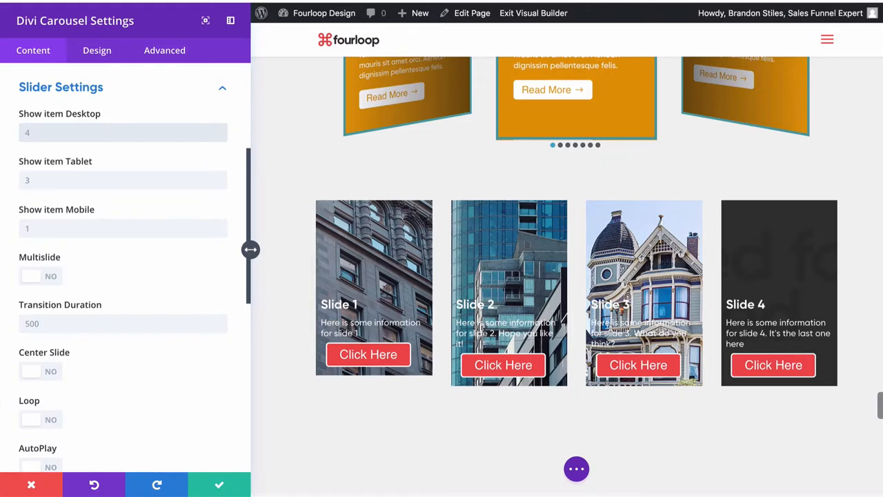
click(123, 132)
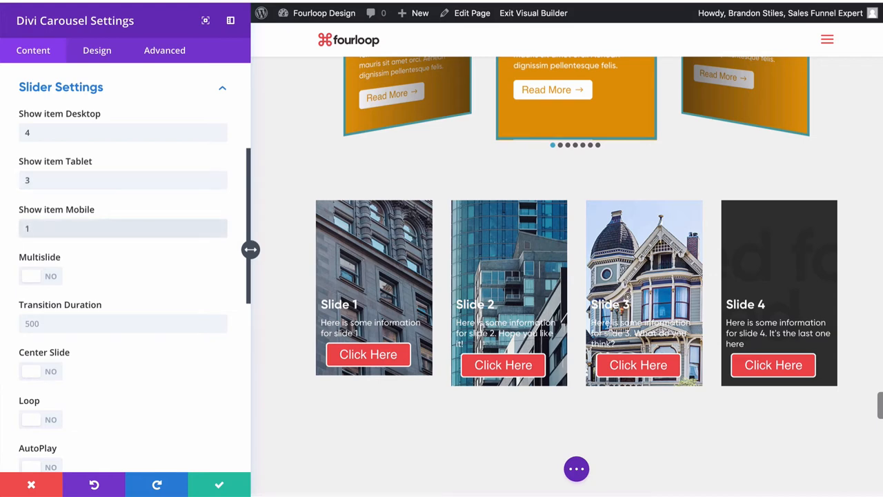
click(123, 322)
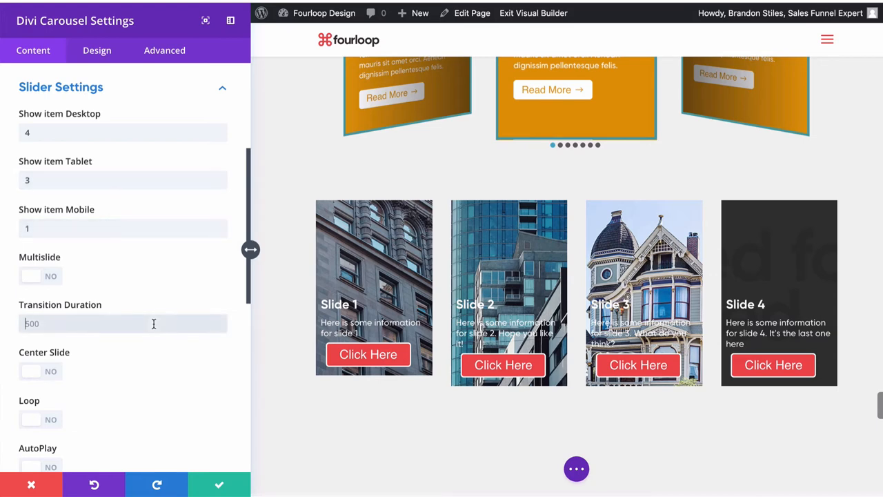
text(2000)
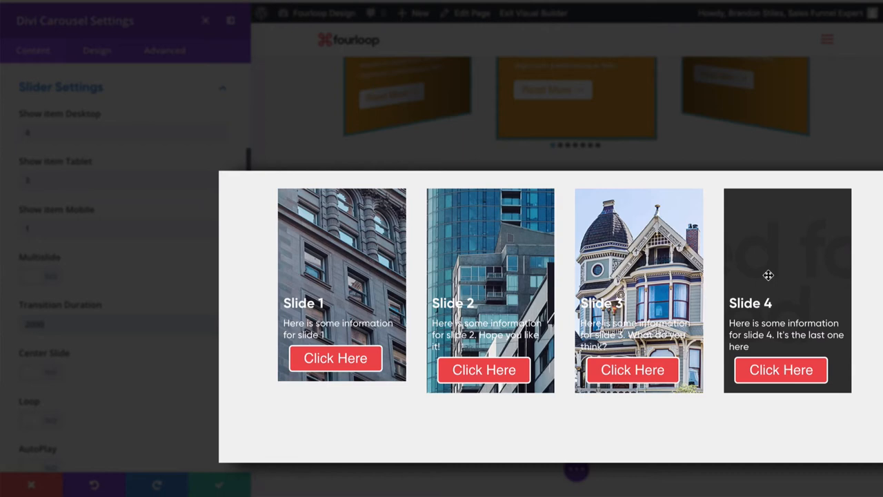
Leave slide centring off and switch Loop to YES.
click(40, 373)
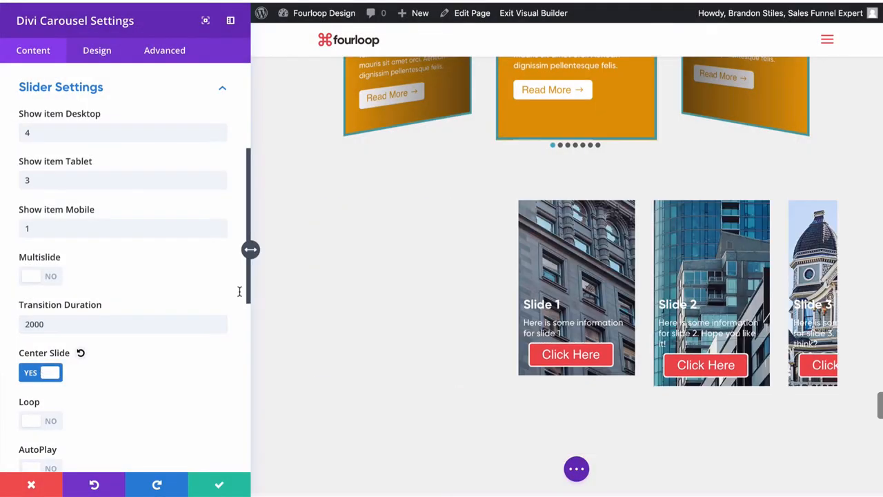
mouse_move(654, 311)
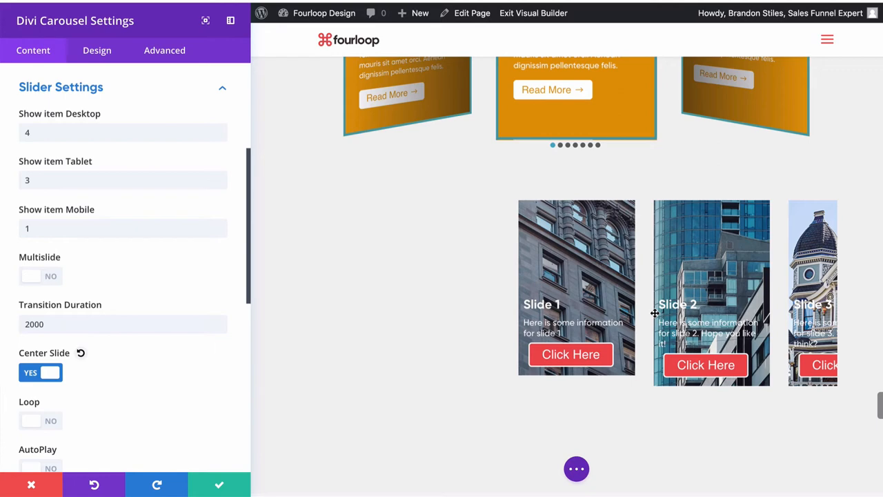
click(40, 372)
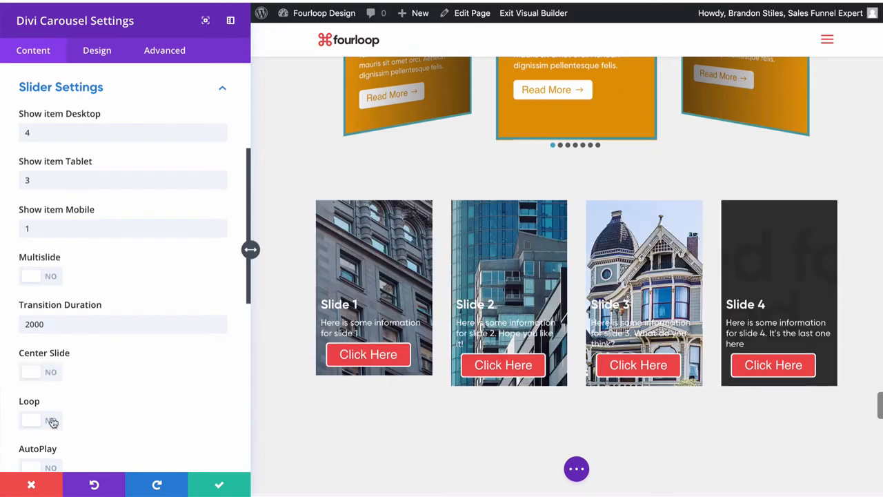
click(40, 419)
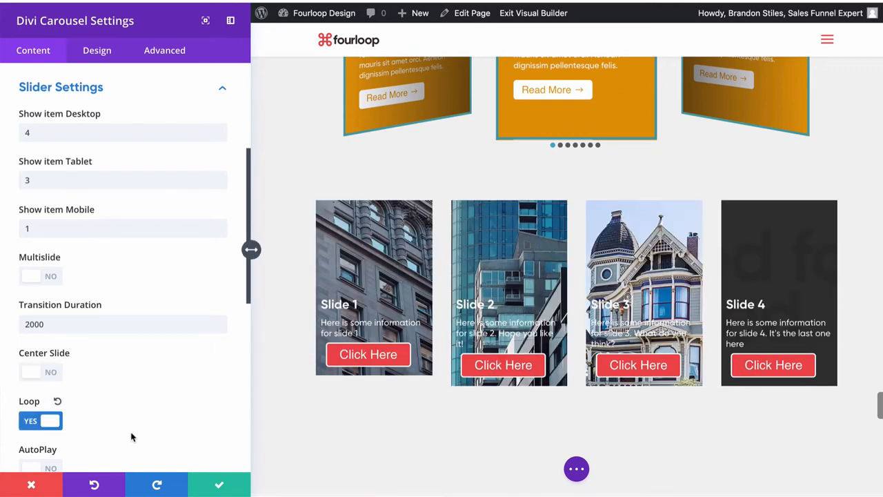
Enable AutoPlay, Arrow Navigation with outside position, and Dot Navigation.
scroll(down, 3)
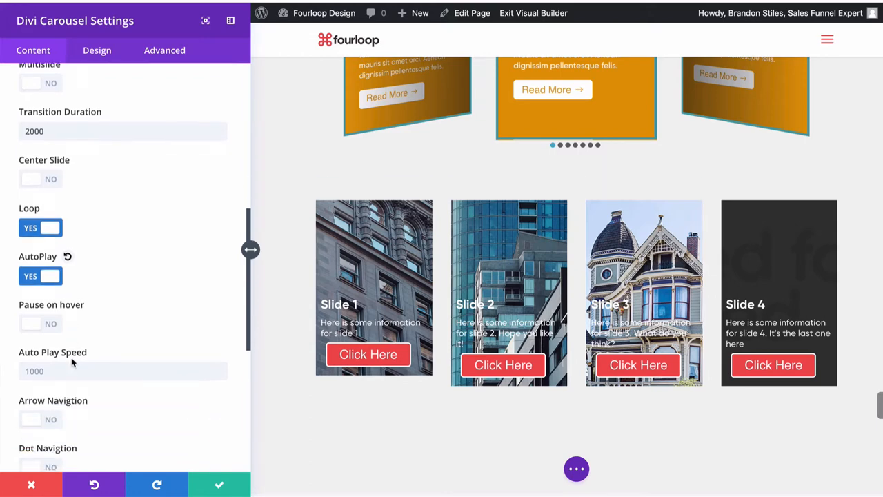
scroll(down, 3)
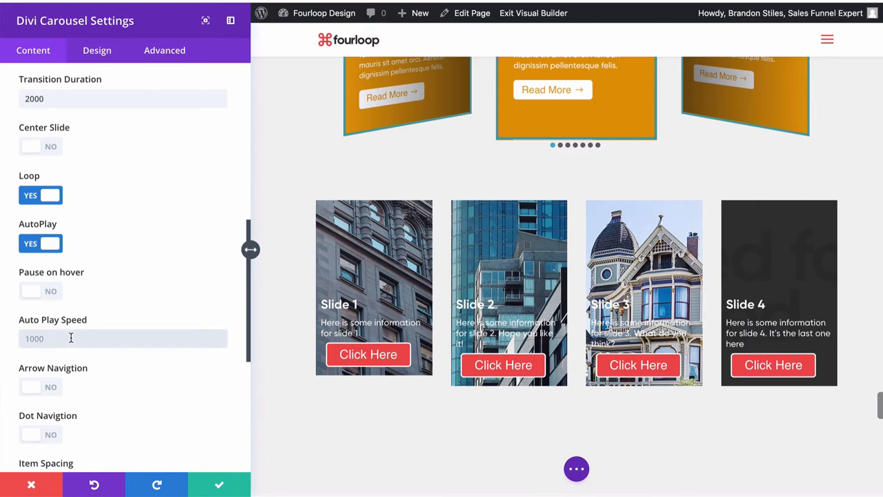
scroll(down, 3)
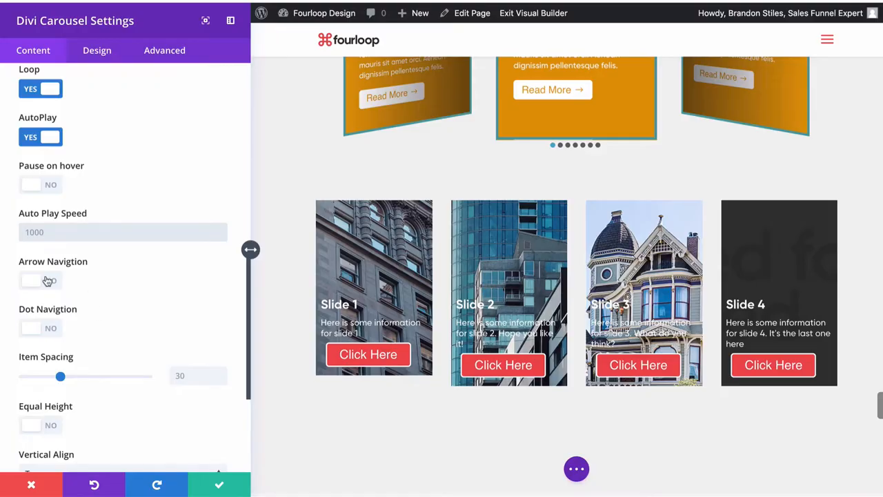
click(40, 282)
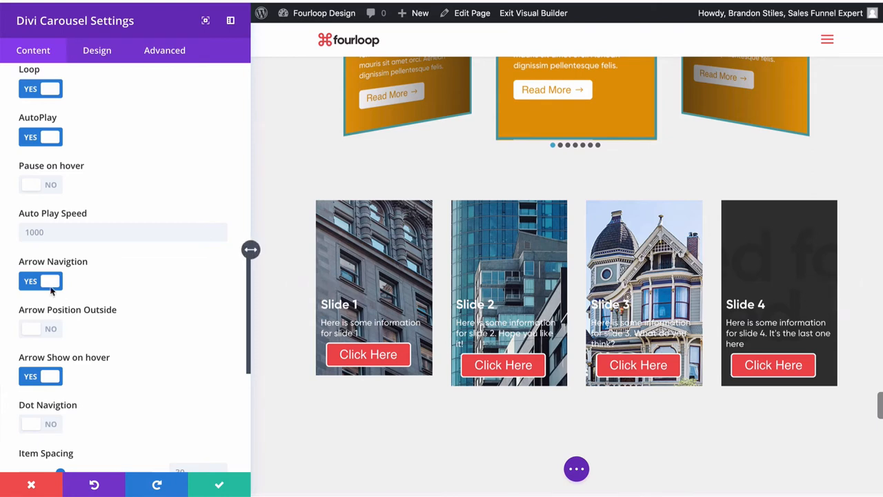
click(30, 328)
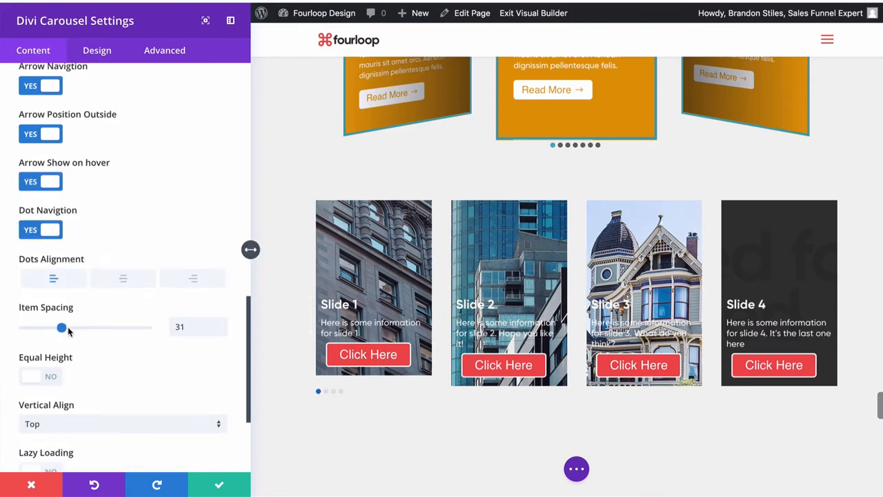
Set Item Spacing to about 28 and switch Equal Height on.
drag(60, 326, 81, 327)
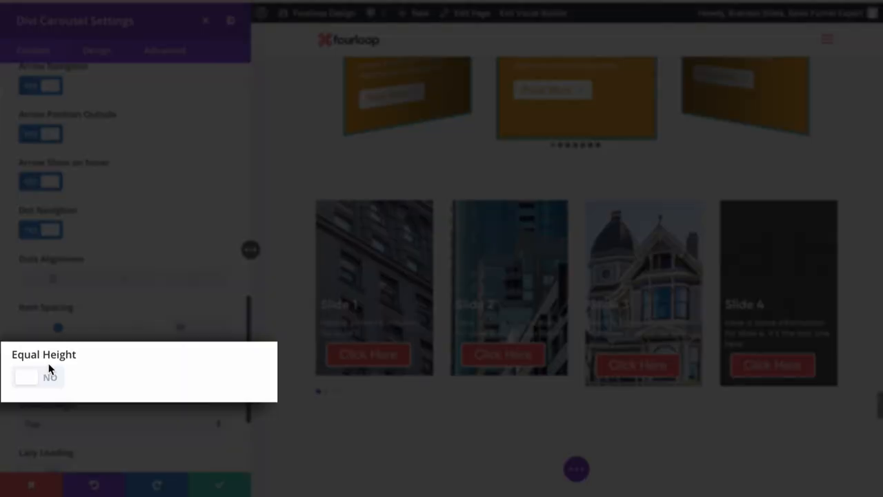
click(40, 376)
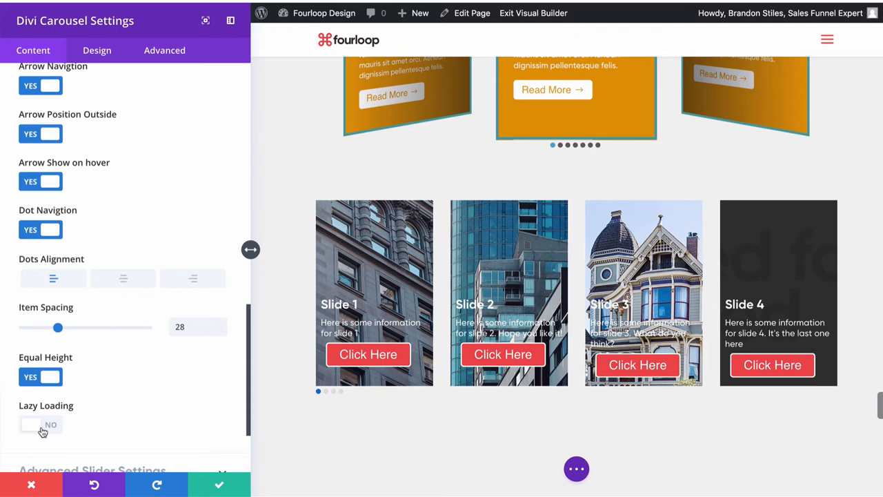
click(40, 425)
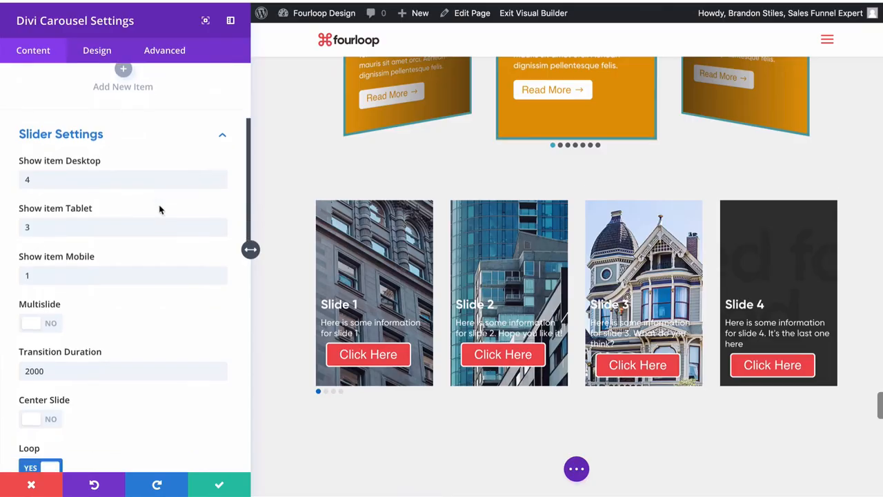
Collapse Slider Settings and expand Advanced Slider Settings showing the Default effect.
click(61, 134)
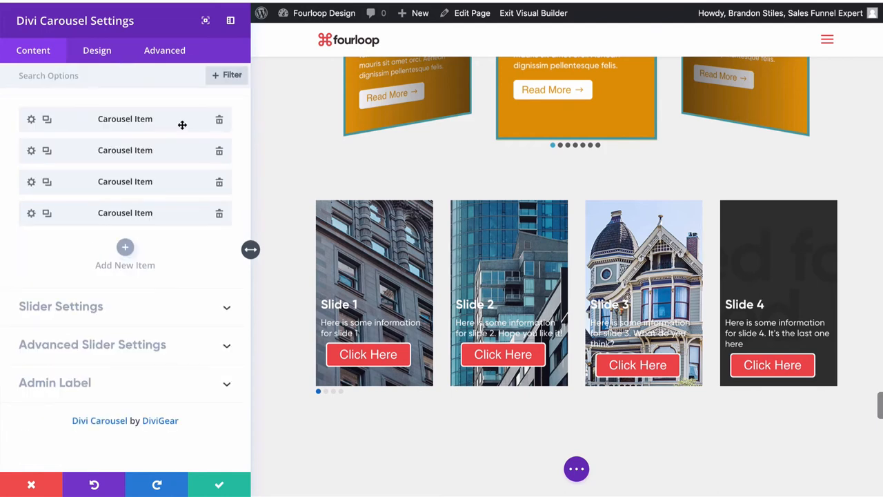
click(66, 306)
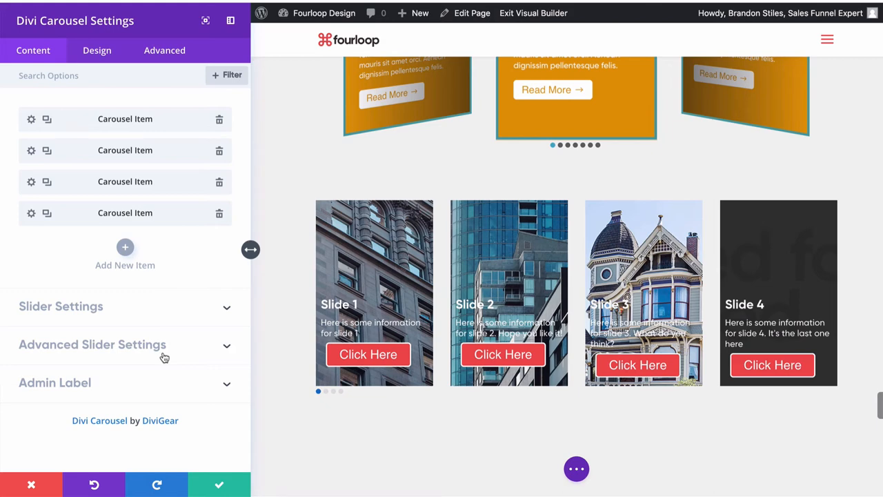
mouse_move(160, 352)
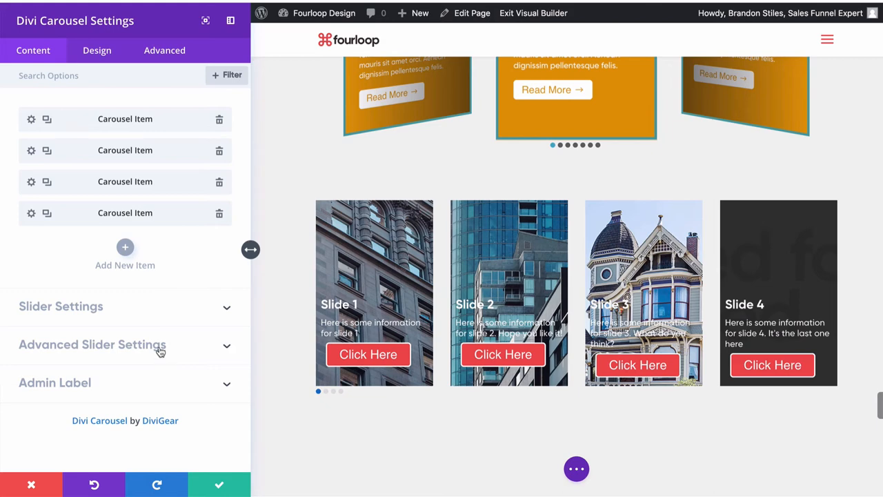
click(92, 345)
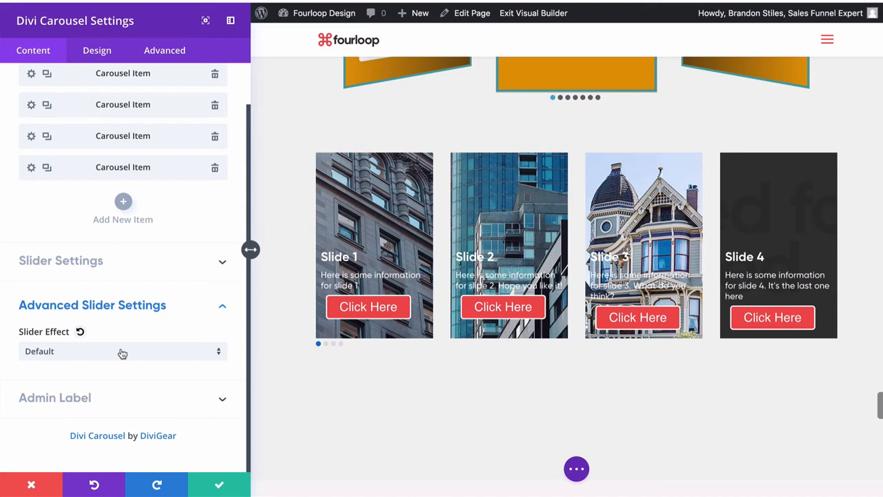
Set Slider Effect to Coverflow and keep Coverflow Shadow switched on.
click(123, 351)
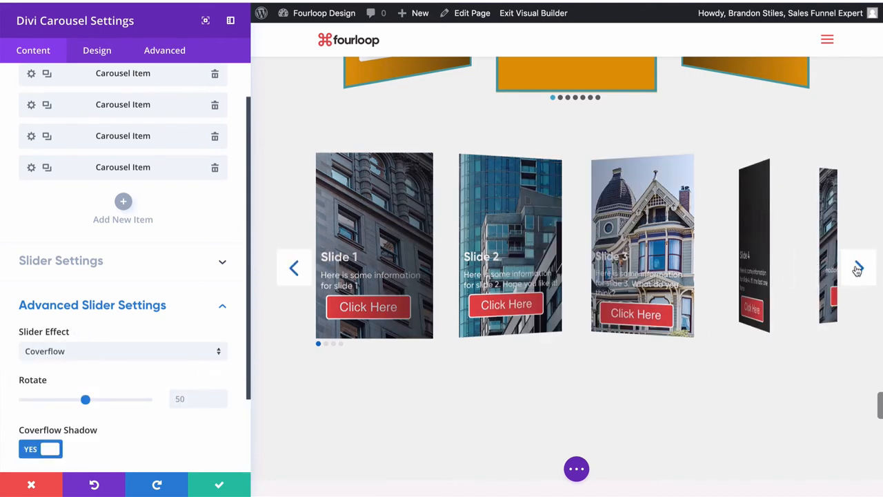
click(858, 267)
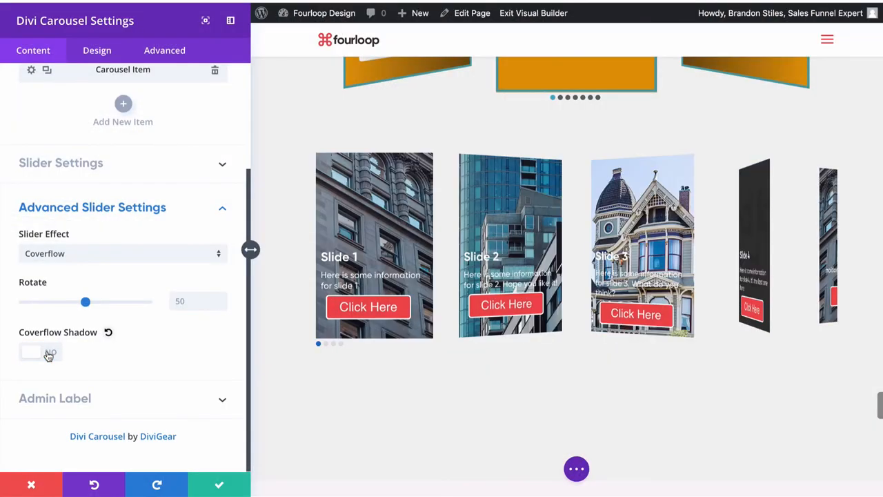
click(40, 350)
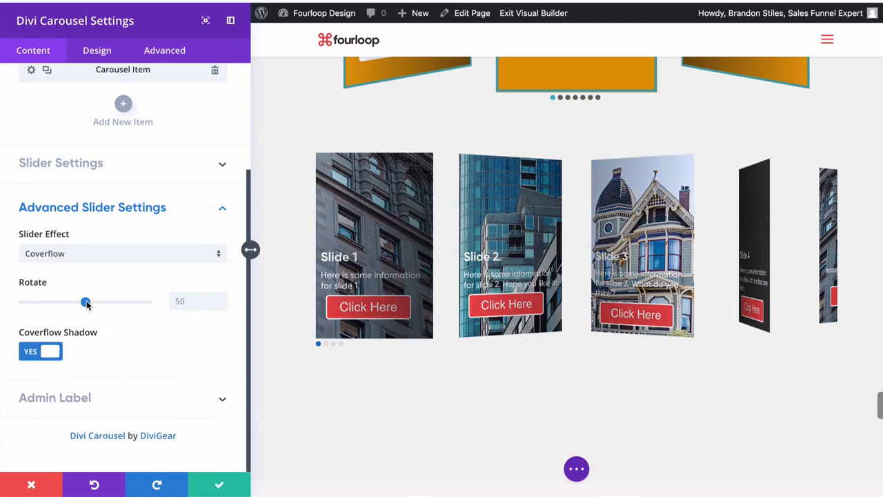
Adjust the Rotate slider down to around 20 degrees.
drag(85, 302, 82, 302)
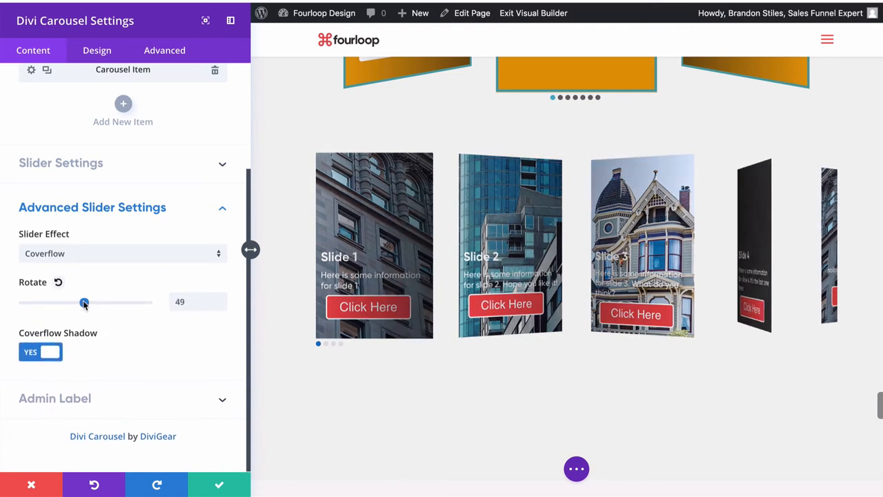
drag(82, 302, 47, 302)
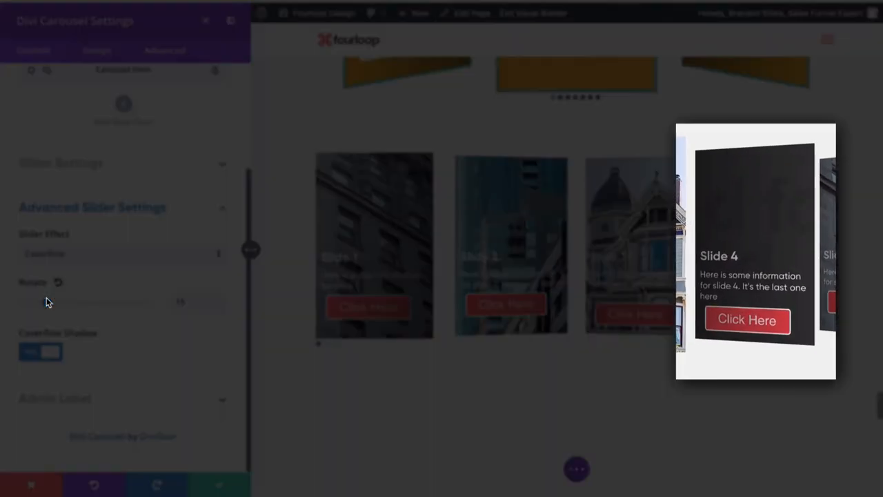
drag(43, 302, 72, 302)
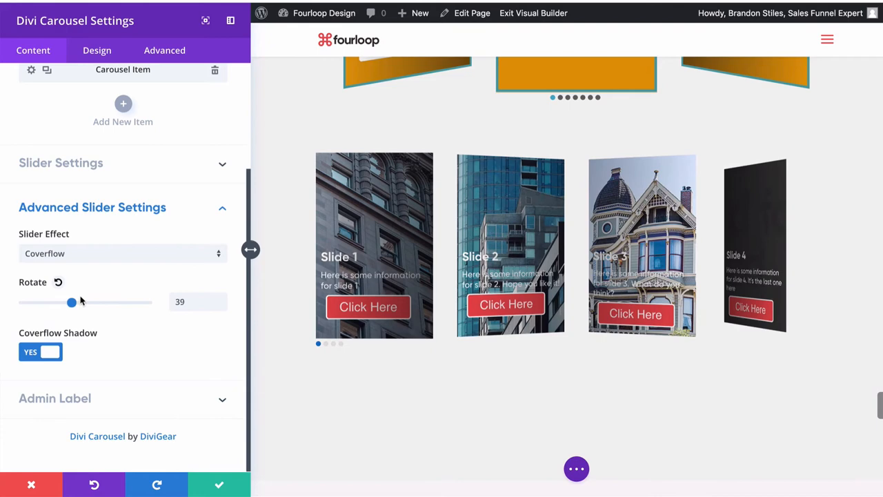
drag(71, 302, 99, 302)
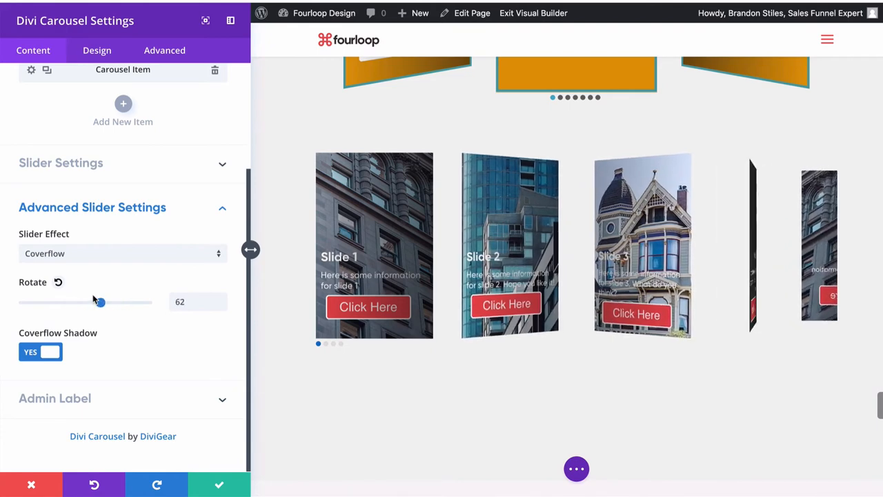
drag(99, 302, 48, 302)
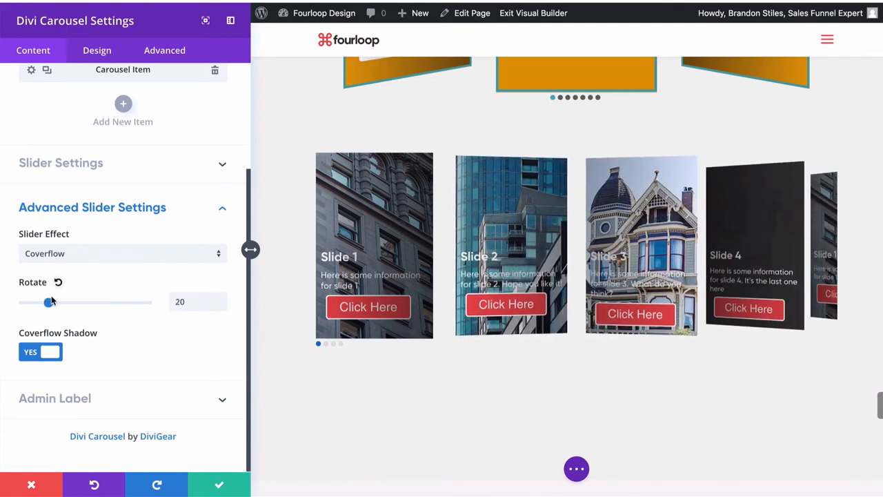
drag(50, 302, 78, 303)
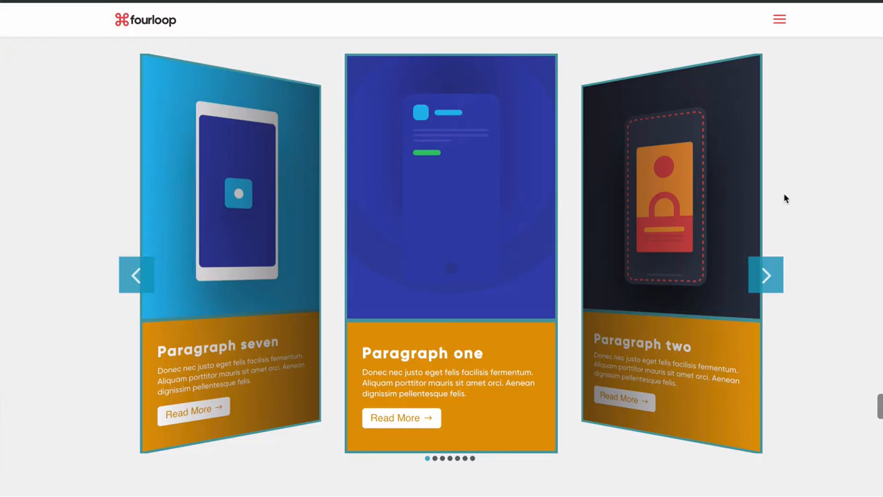
Scroll the page in the phone-sized device view to see the carousel one card at a time.
scroll(down, 3)
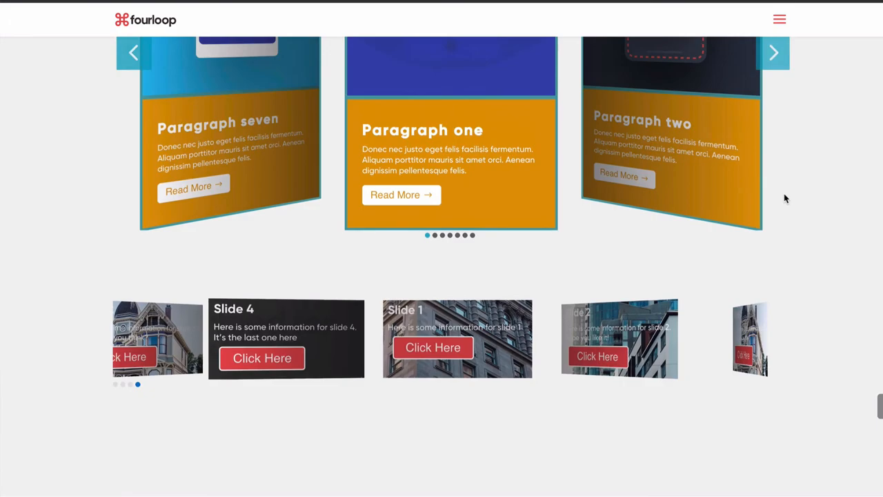
scroll(down, 3)
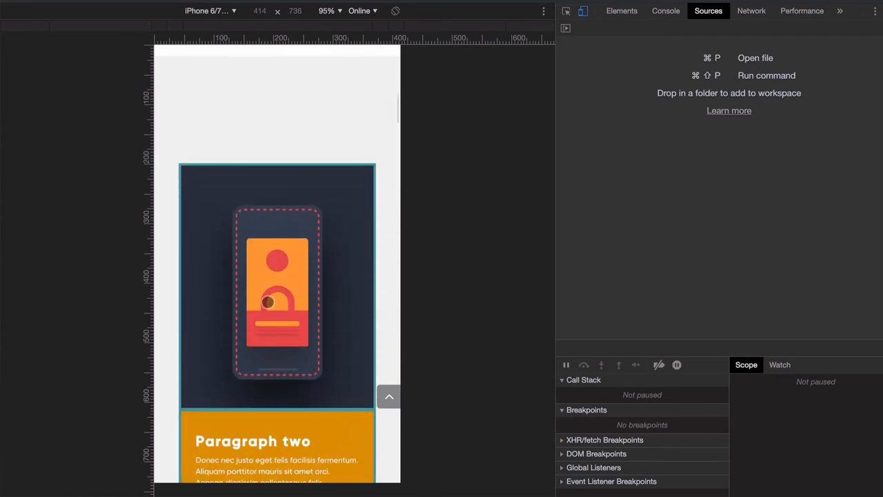
scroll(down, 3)
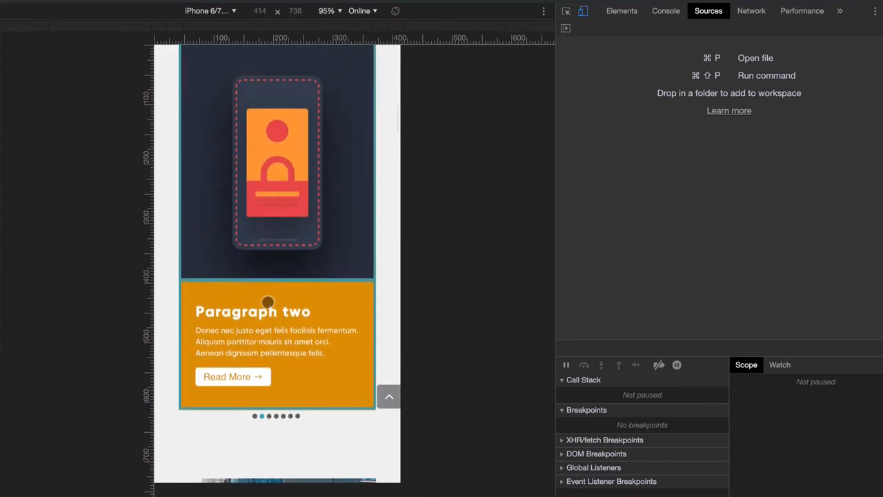